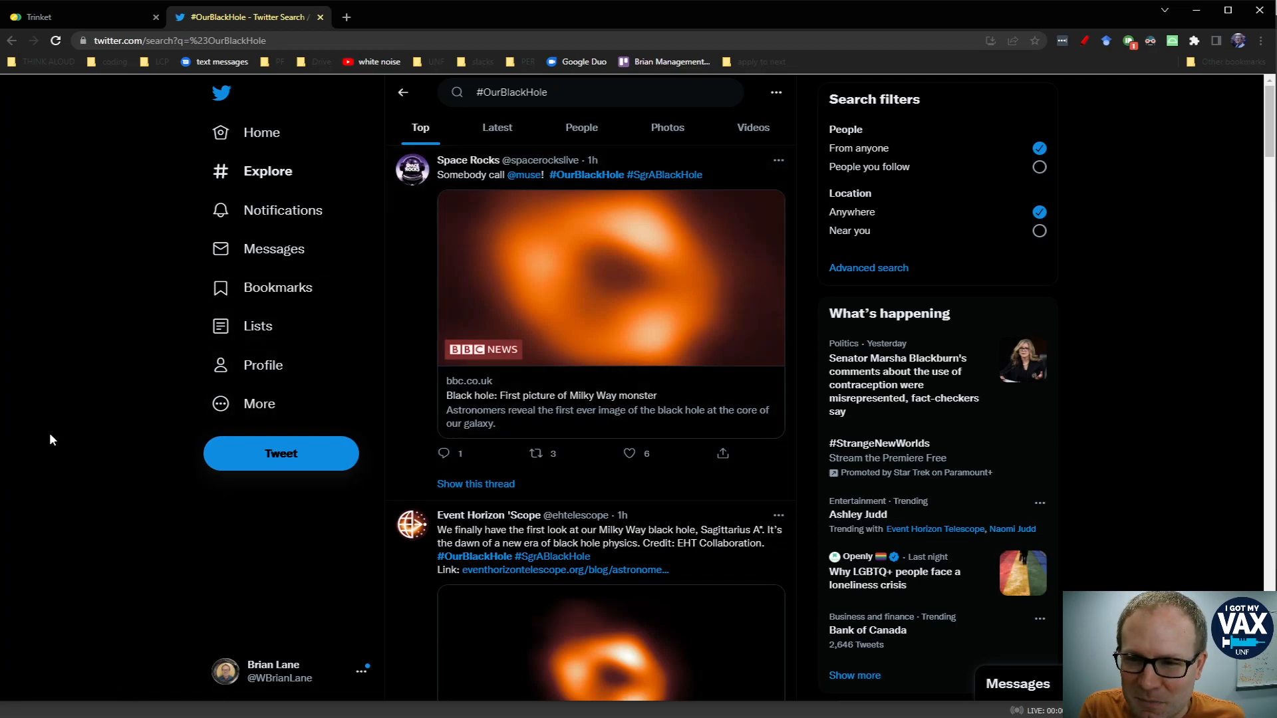
Read through the gravity lesson, then open 'Most epic Tracker ever' under Week 12
scroll("down", 3)
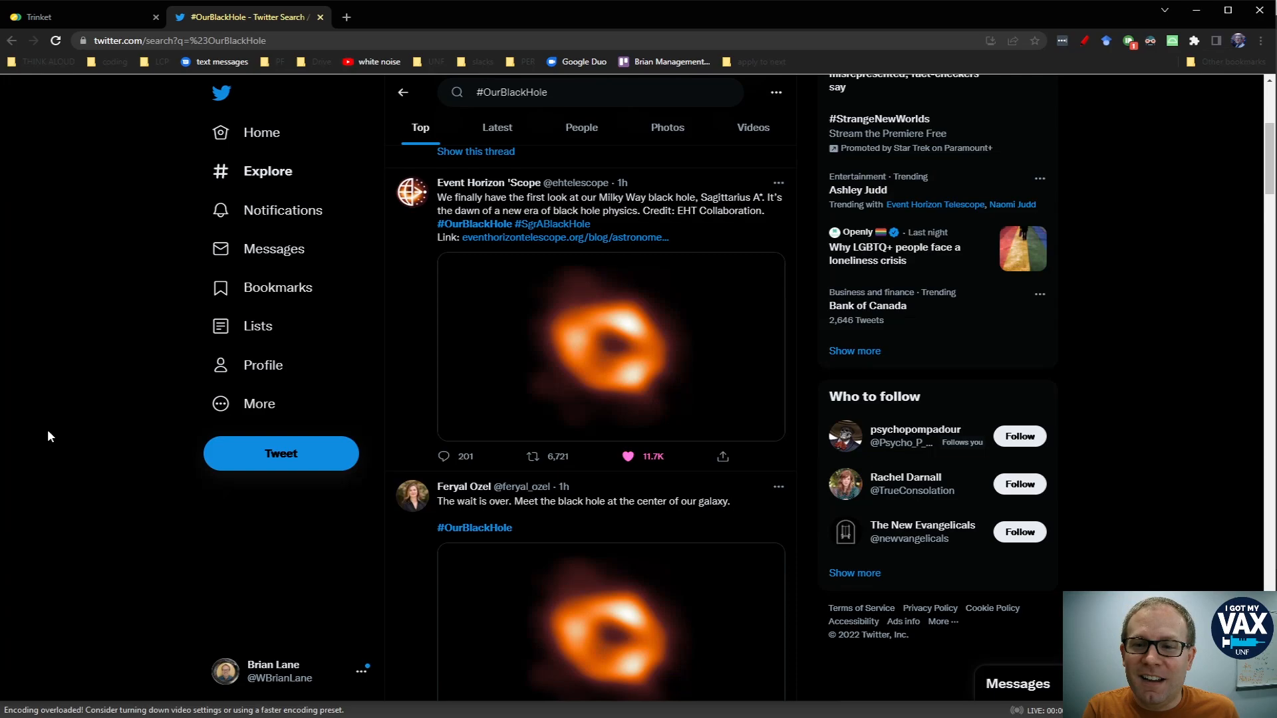
scroll("down", 3)
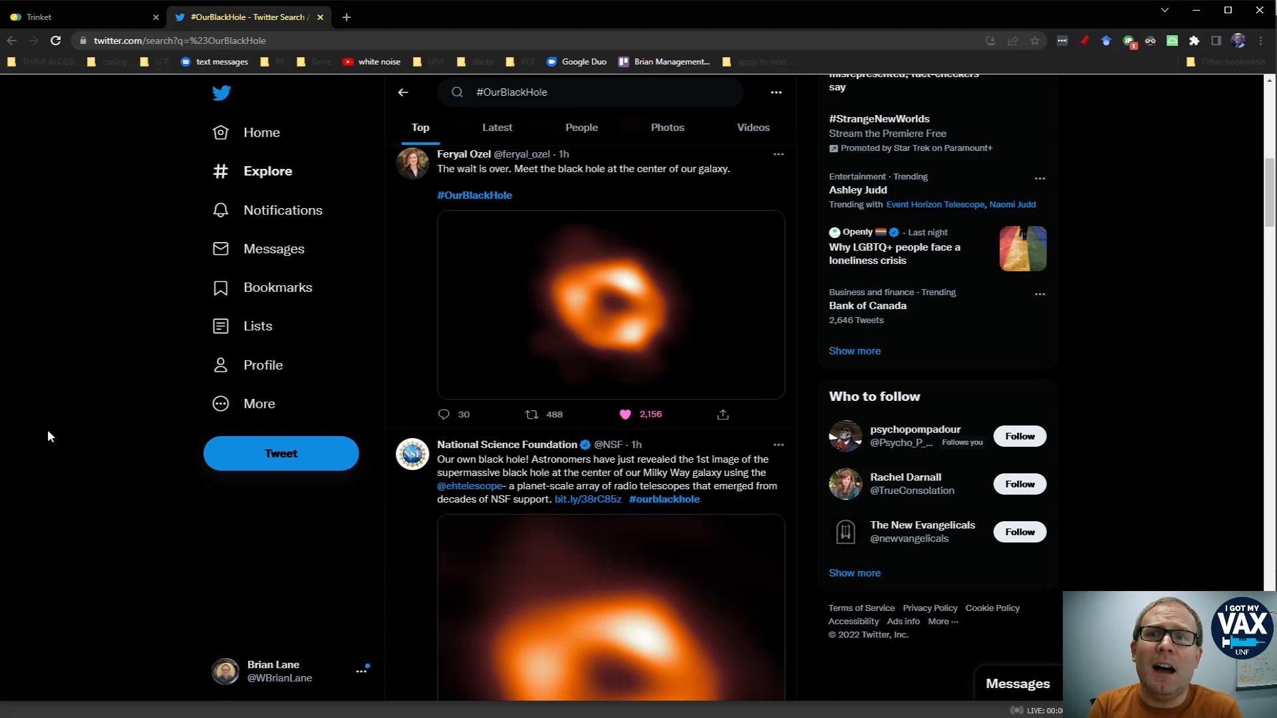
left_click(625, 414)
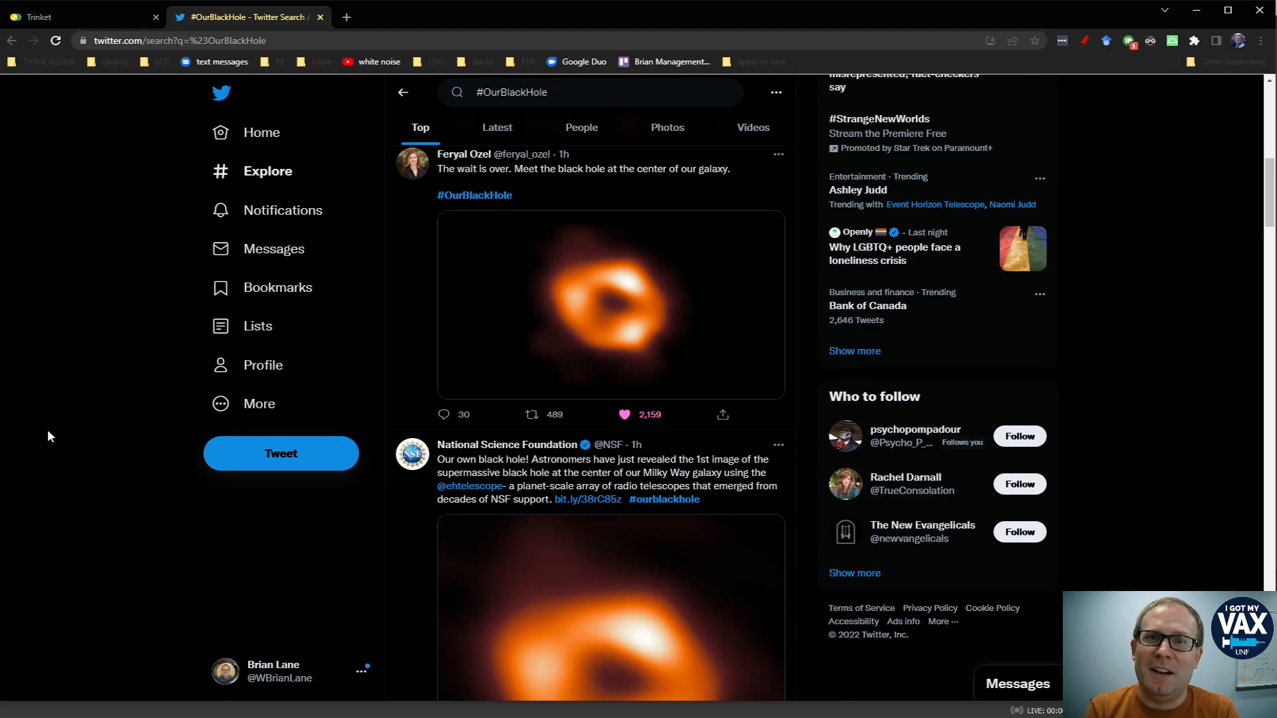
mouse_move(24, 53)
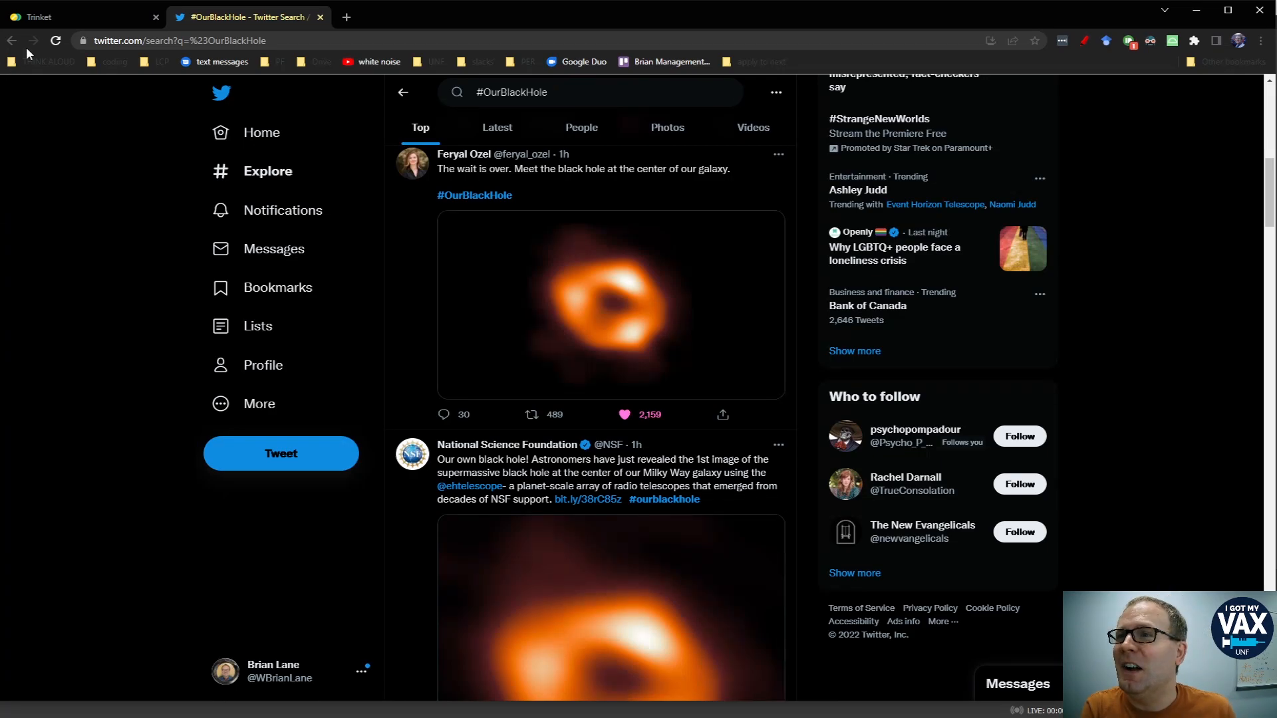
mouse_move(73, 16)
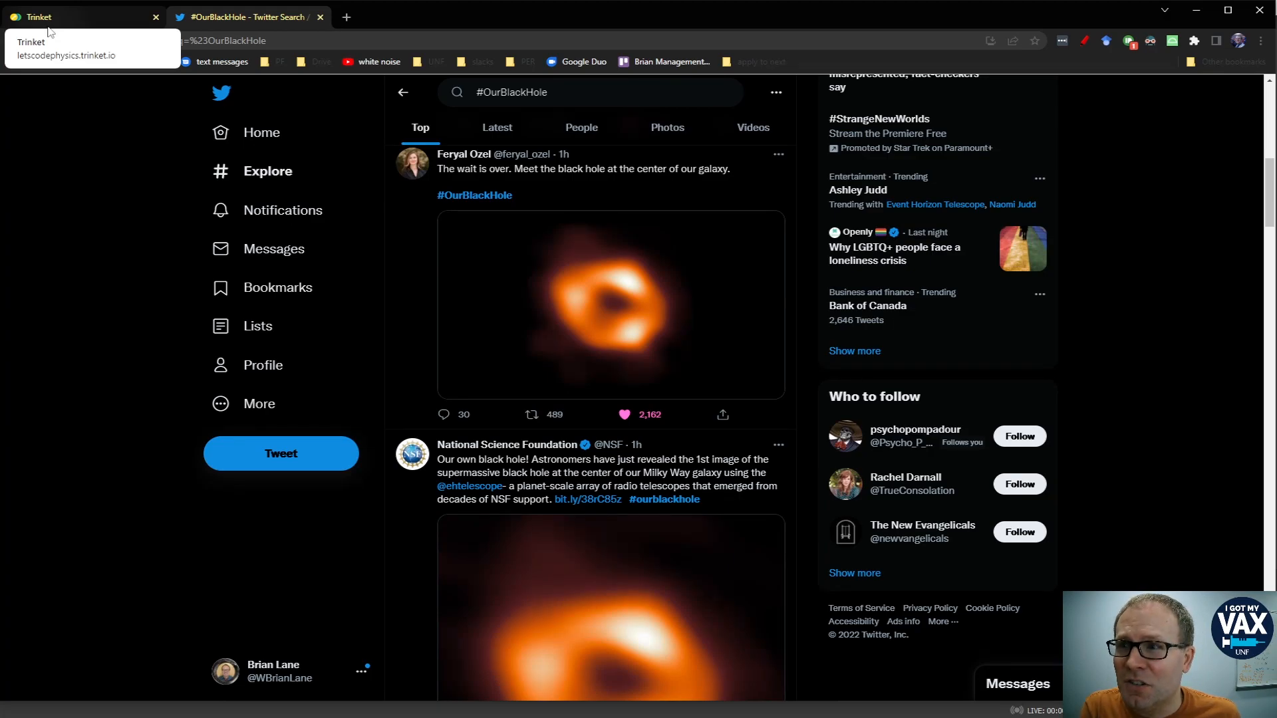
left_click(81, 16)
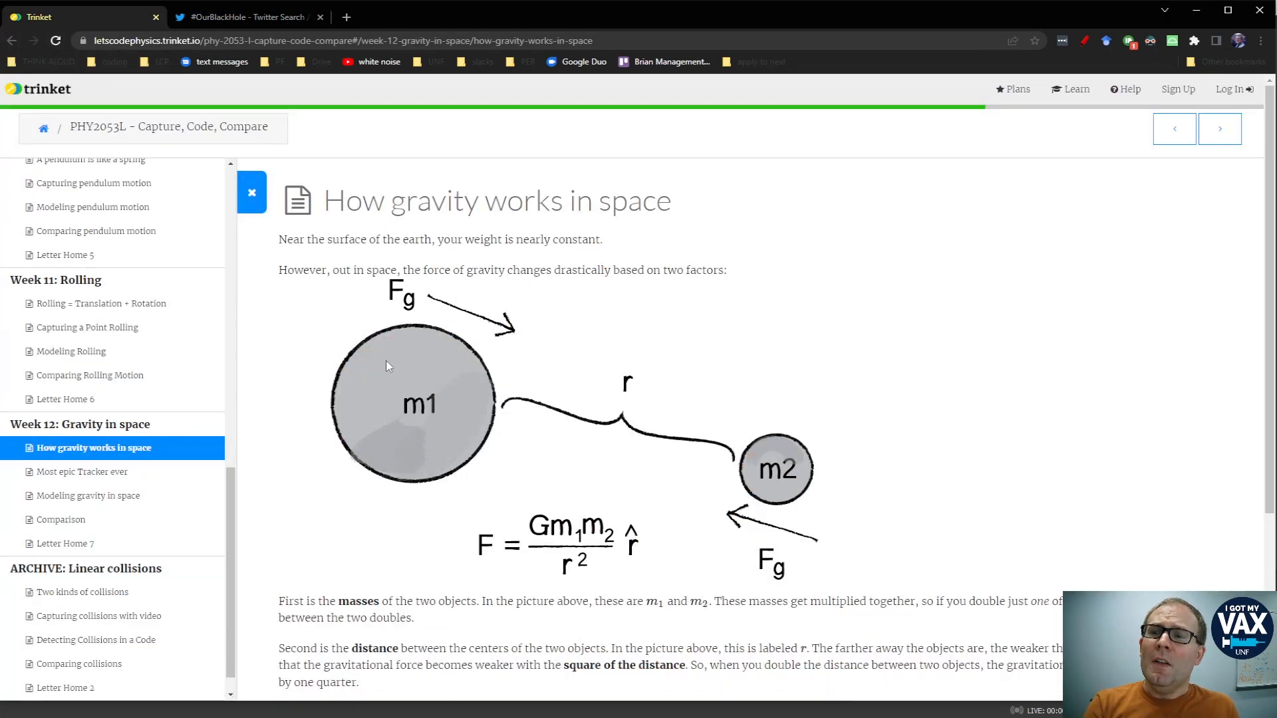
mouse_move(446, 422)
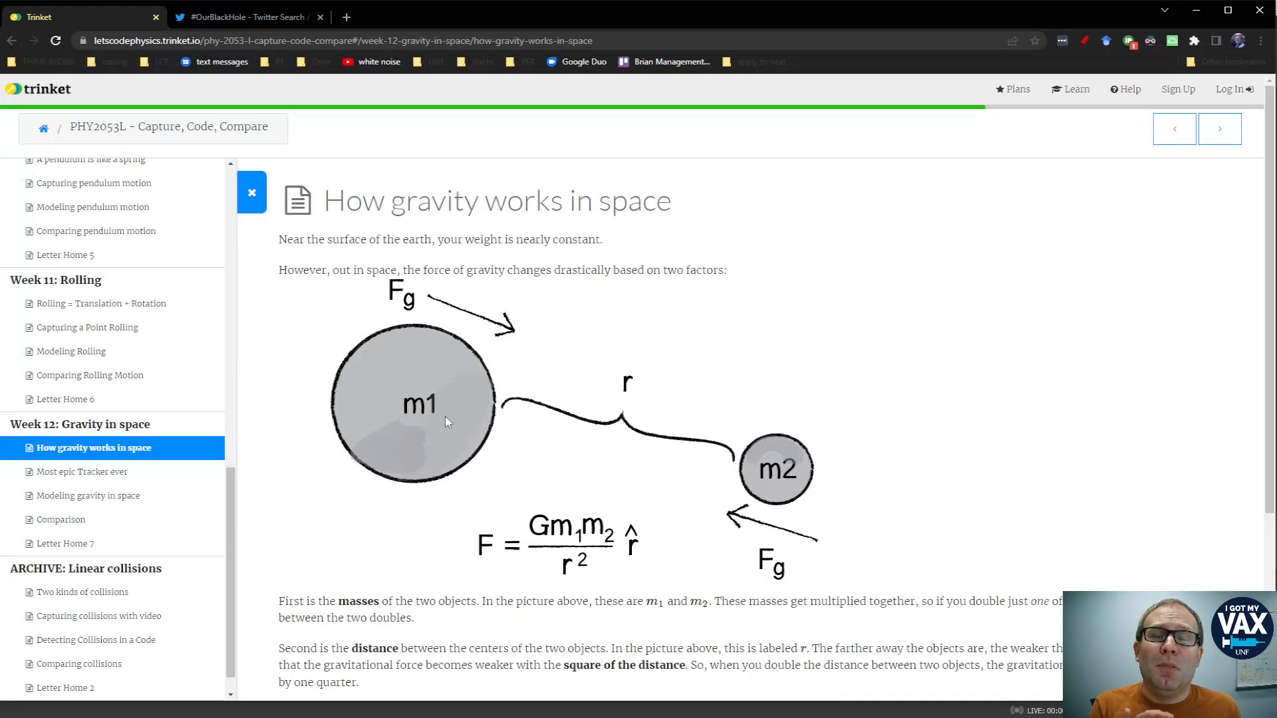
mouse_move(341, 547)
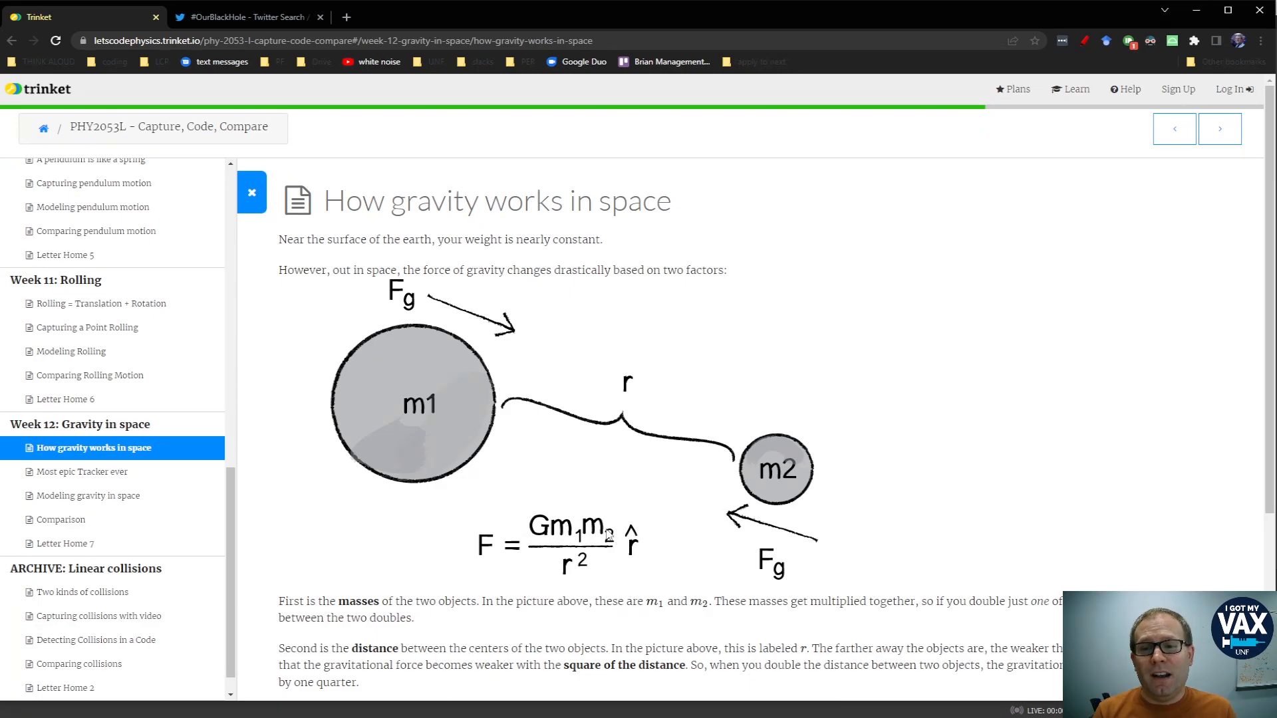
mouse_move(578, 583)
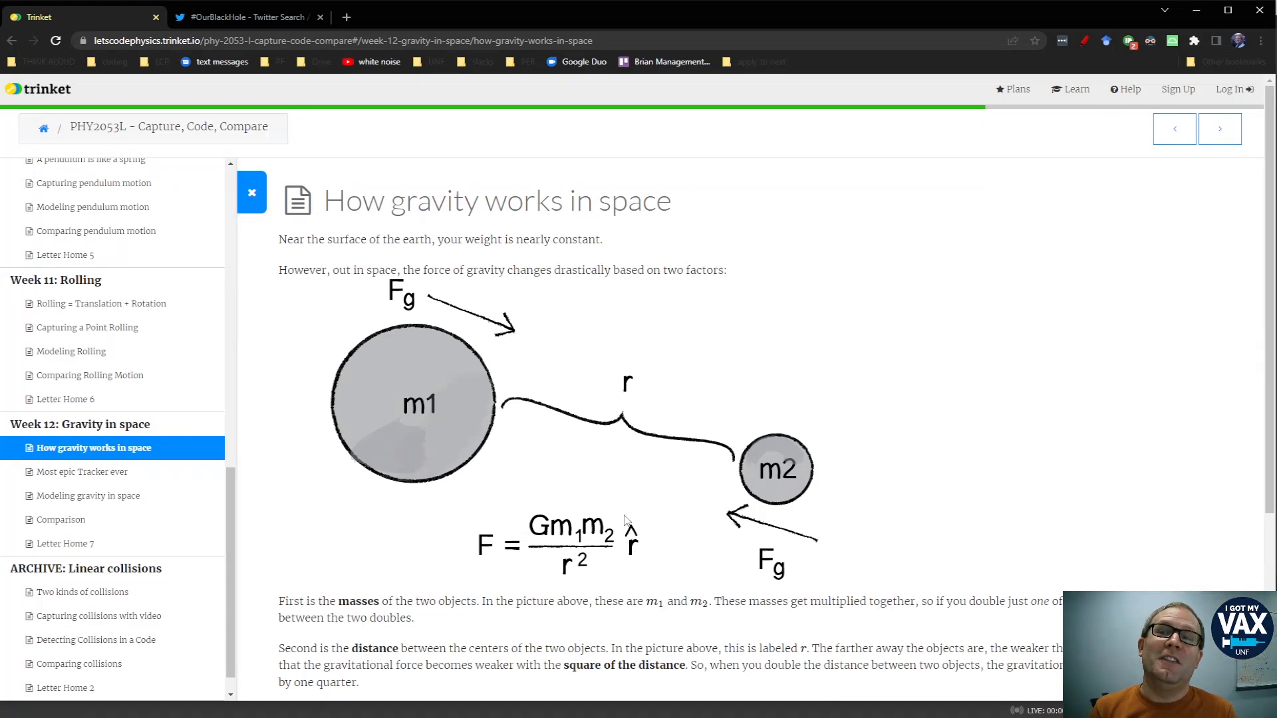
mouse_move(438, 356)
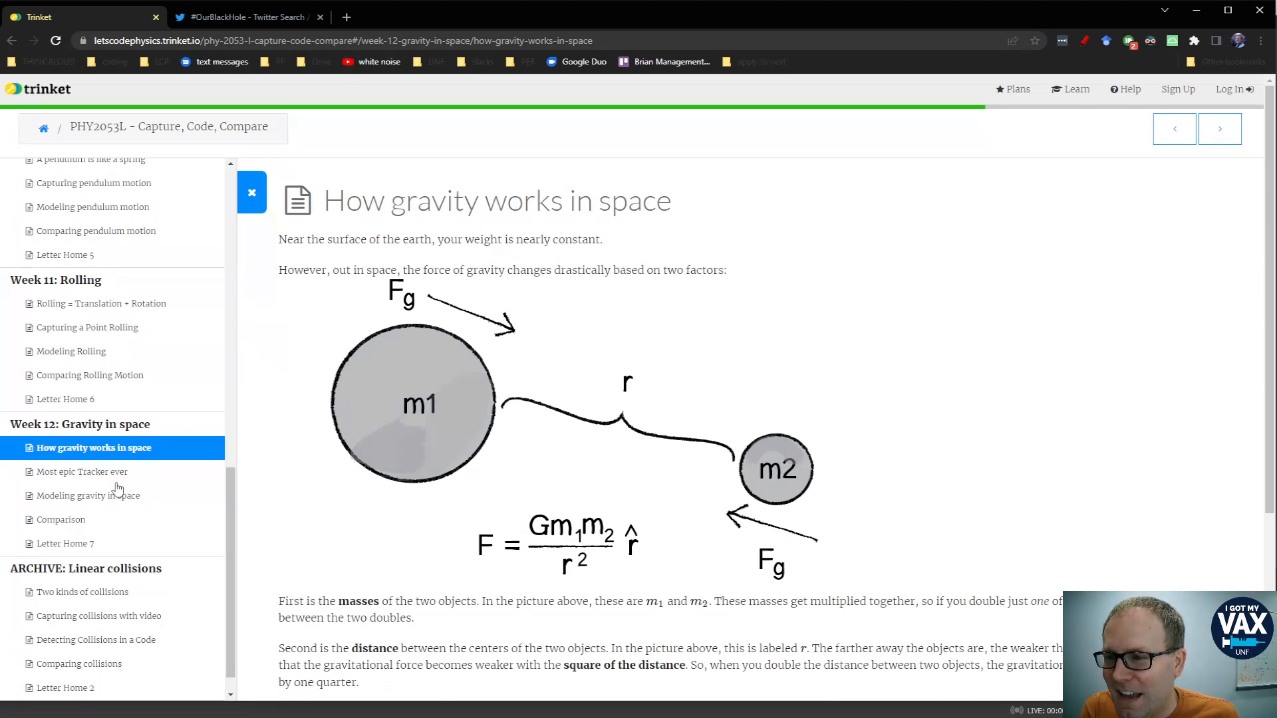
left_click(84, 471)
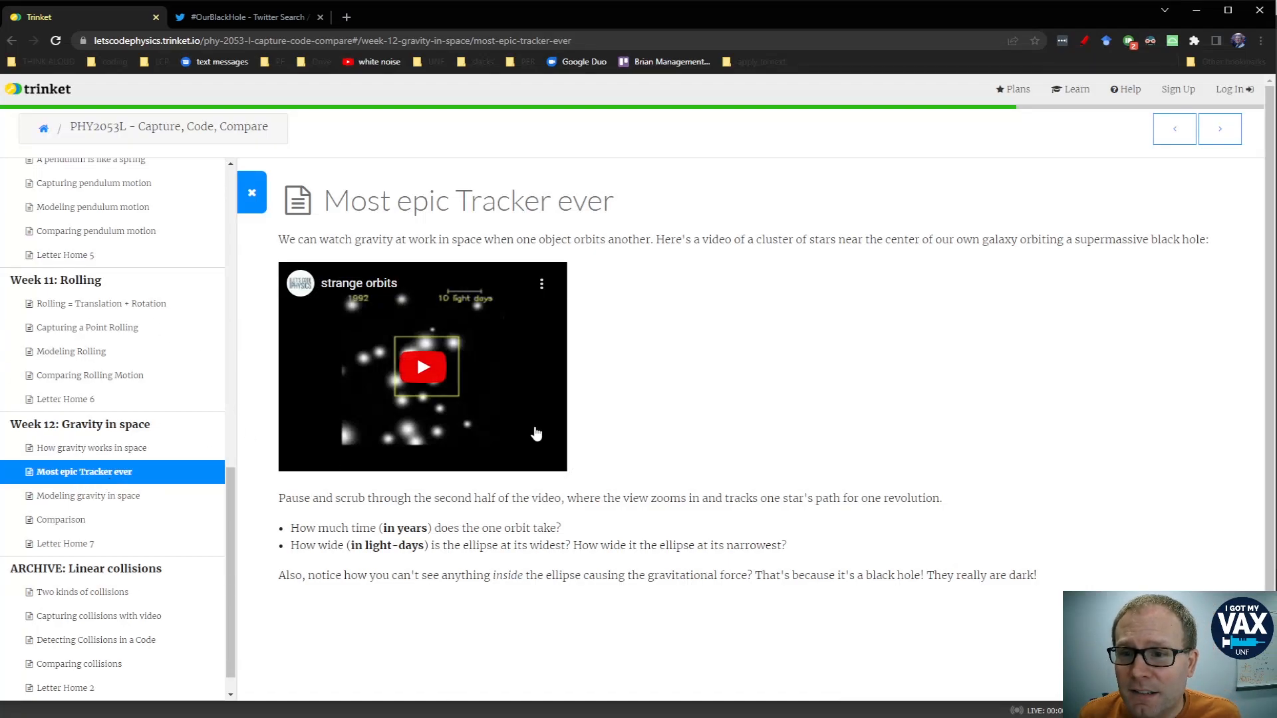
Start the strange orbits video, pause near the start, then resume it full screen
left_click(422, 366)
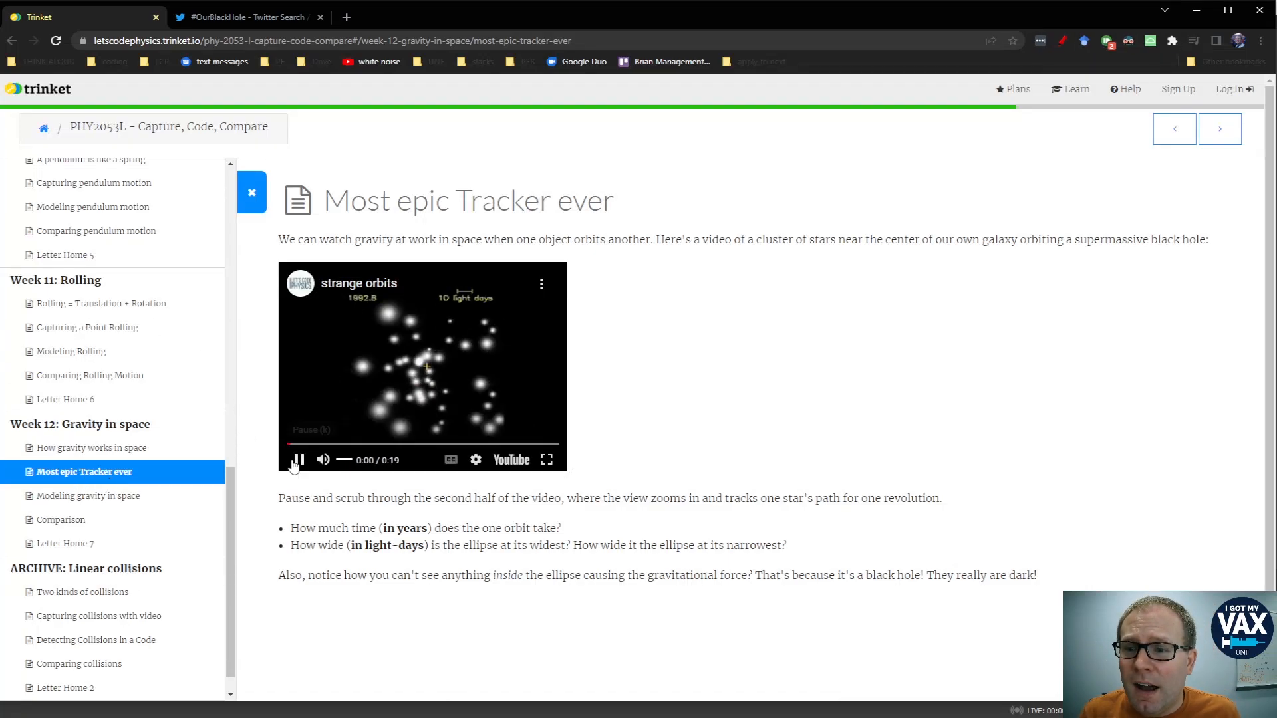
left_click(298, 460)
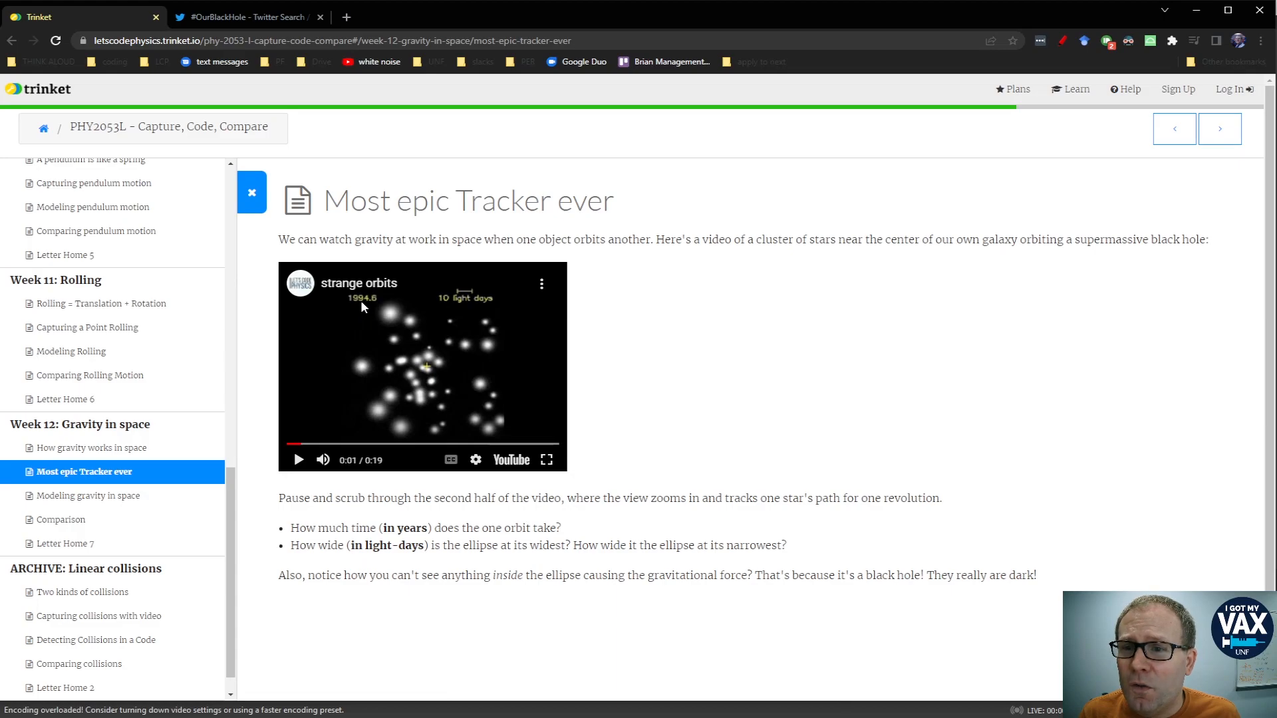
left_click(548, 460)
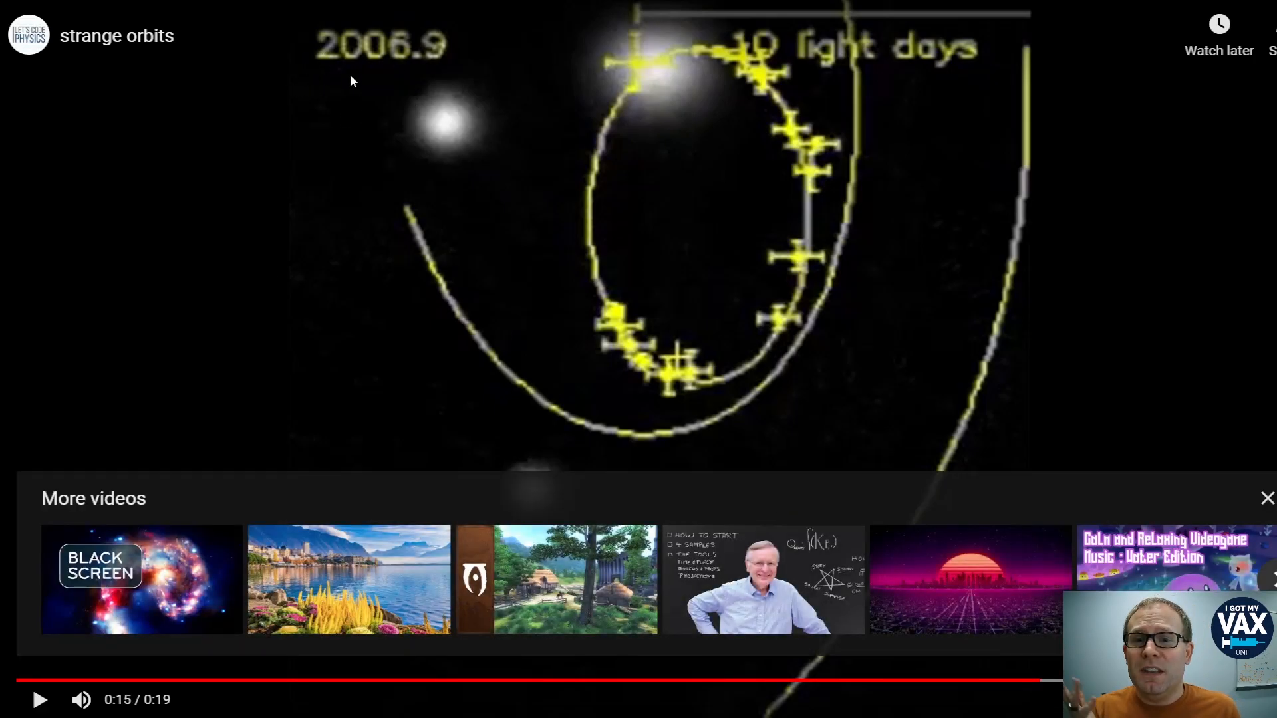
Dismiss the More videos panel, jump back to 0:10 and replay the tracked orbit
left_click(1267, 498)
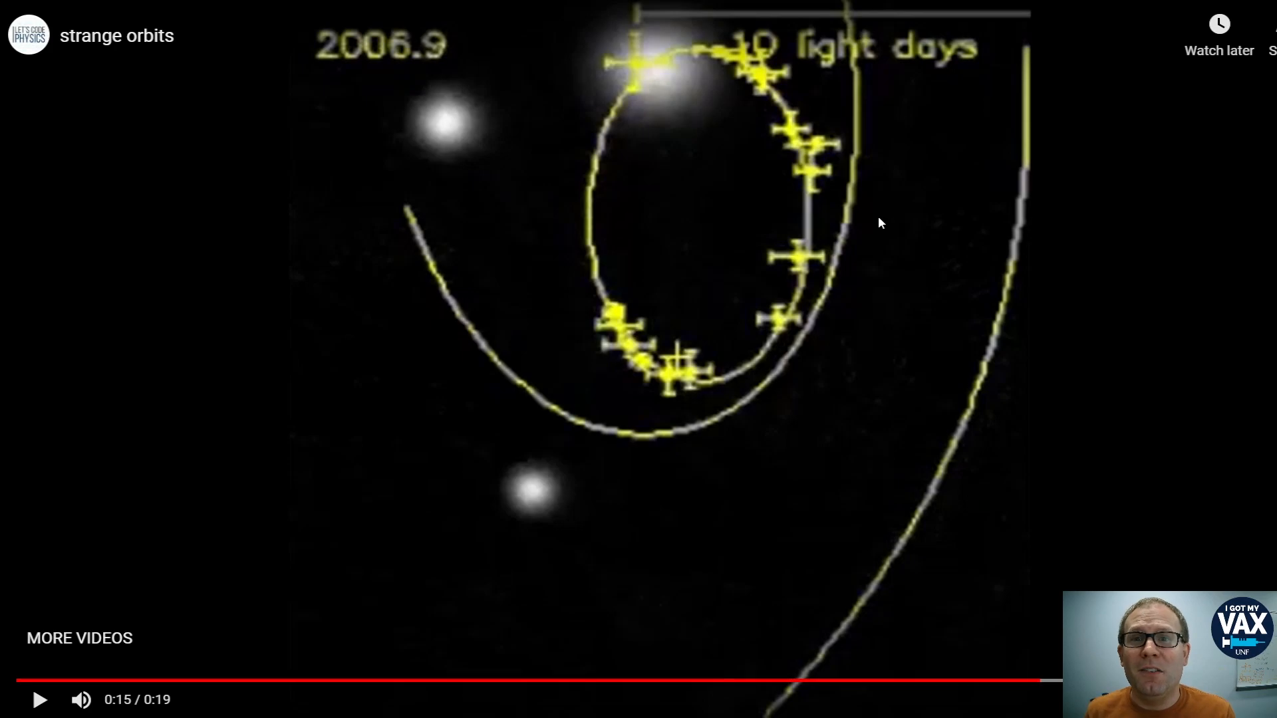
mouse_move(884, 697)
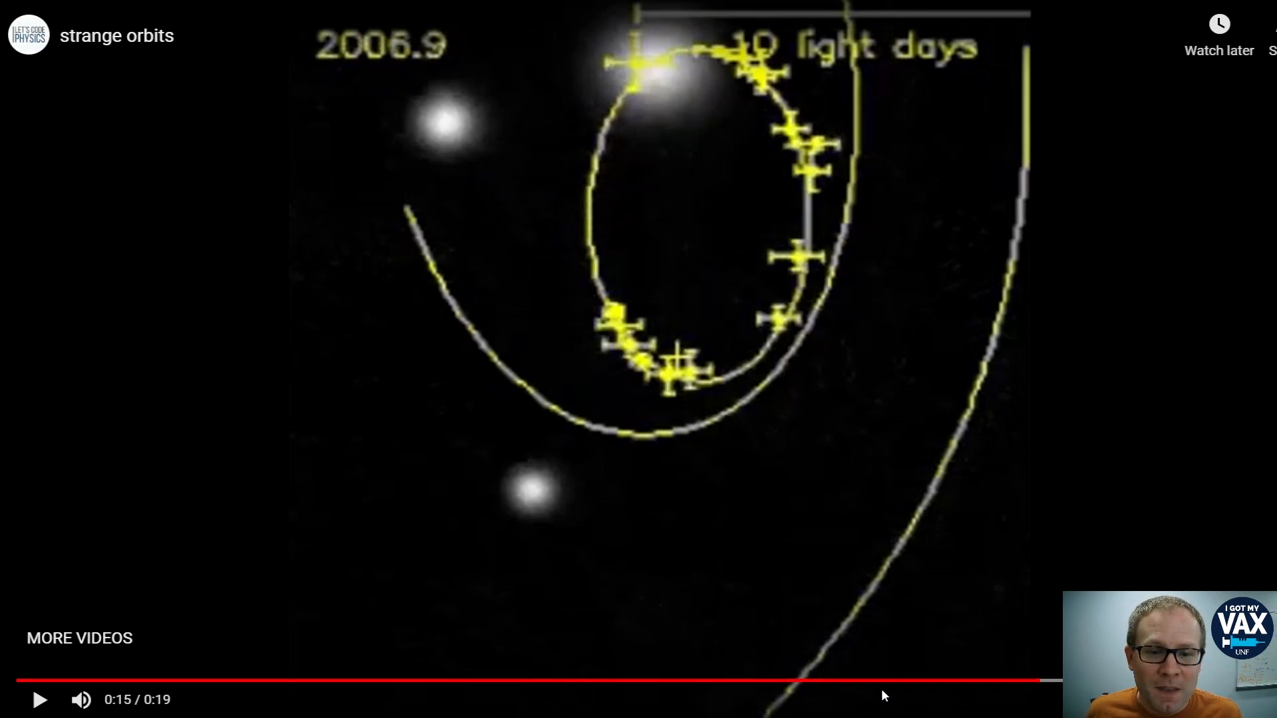
mouse_move(763, 683)
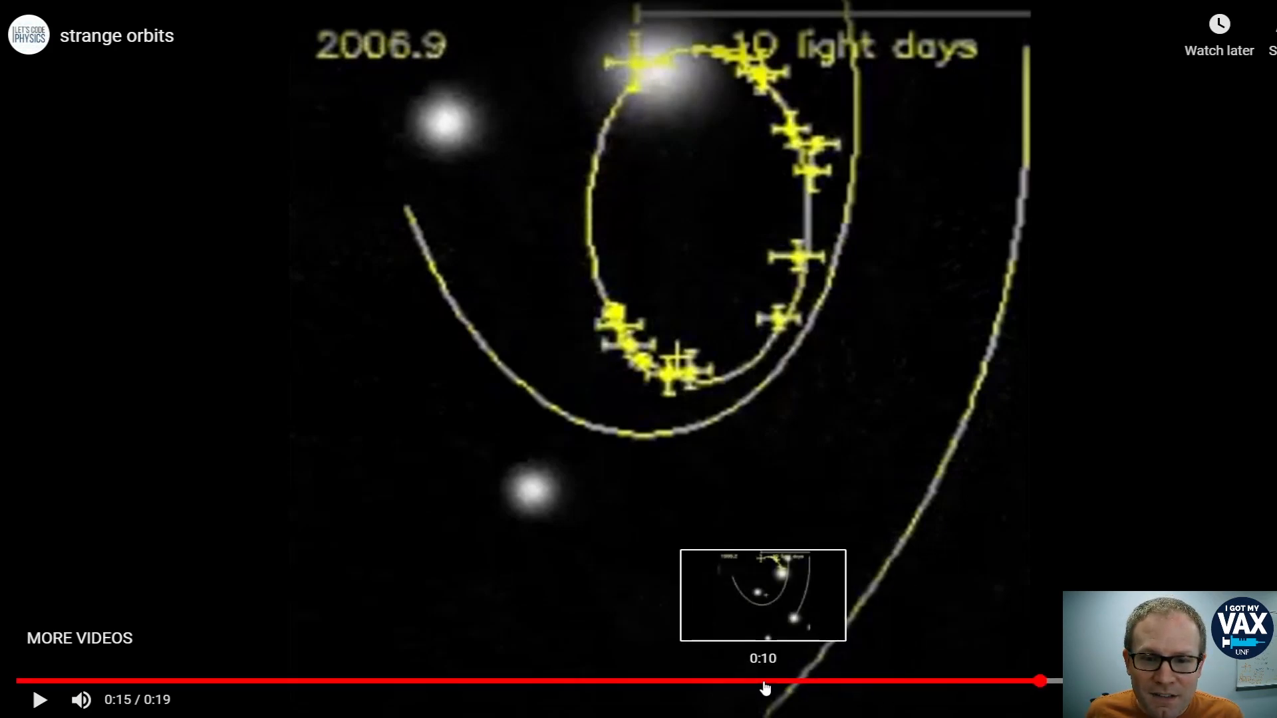
left_click(762, 681)
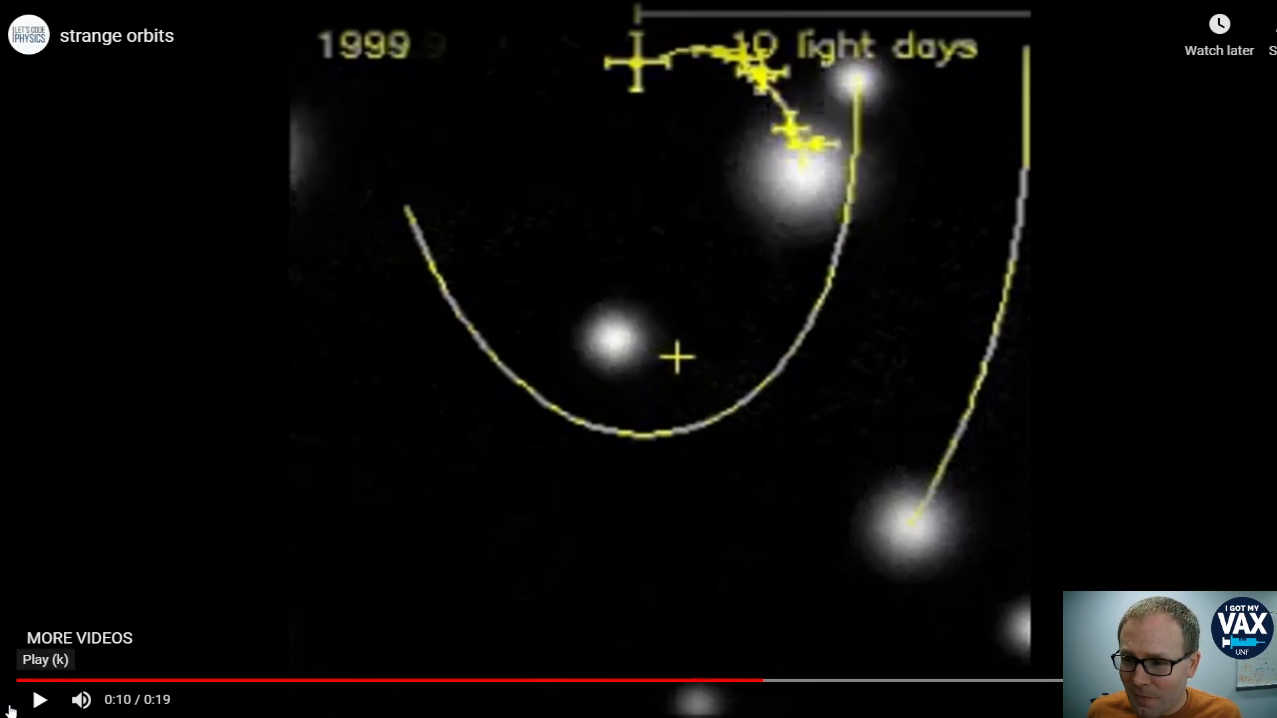
left_click(39, 699)
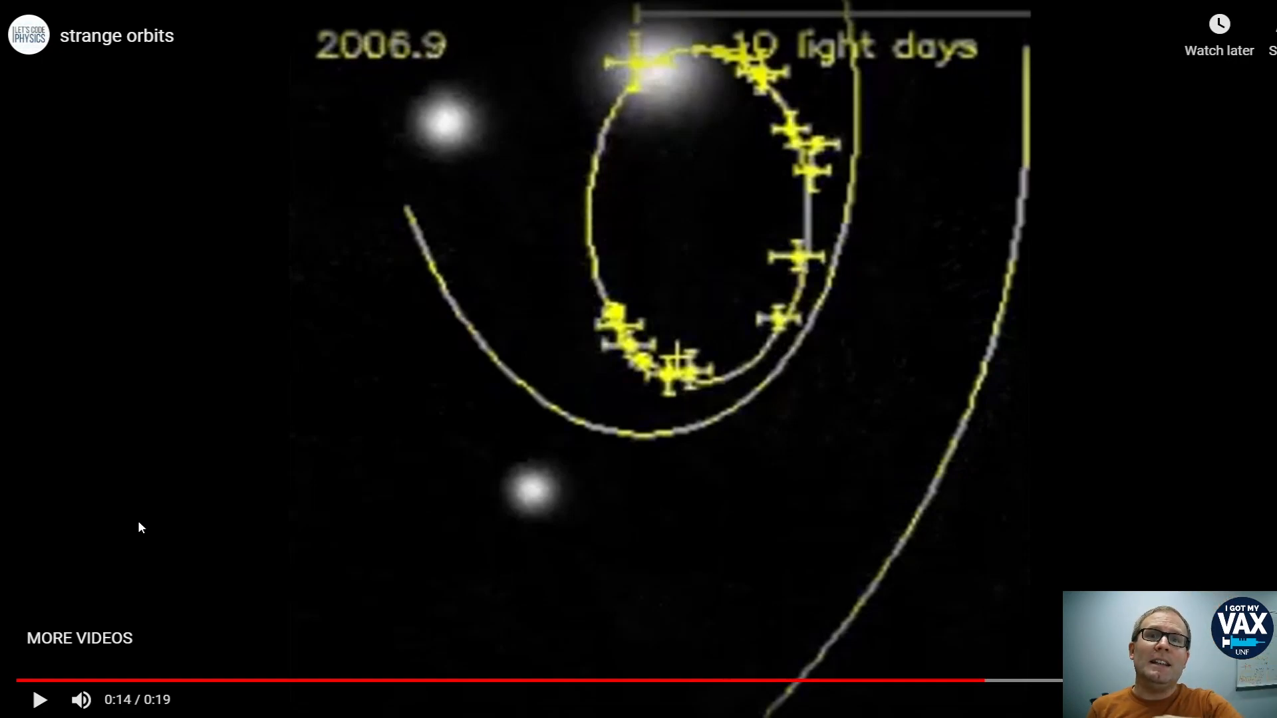
mouse_move(430, 120)
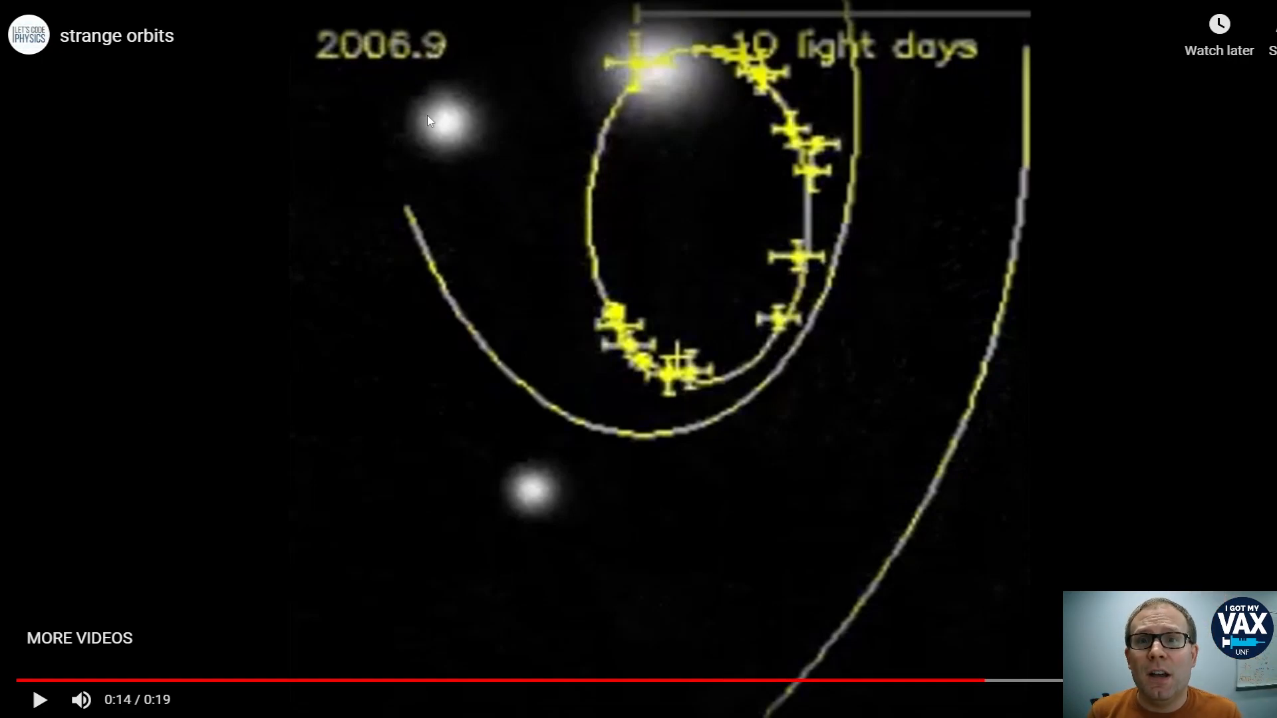
mouse_move(758, 318)
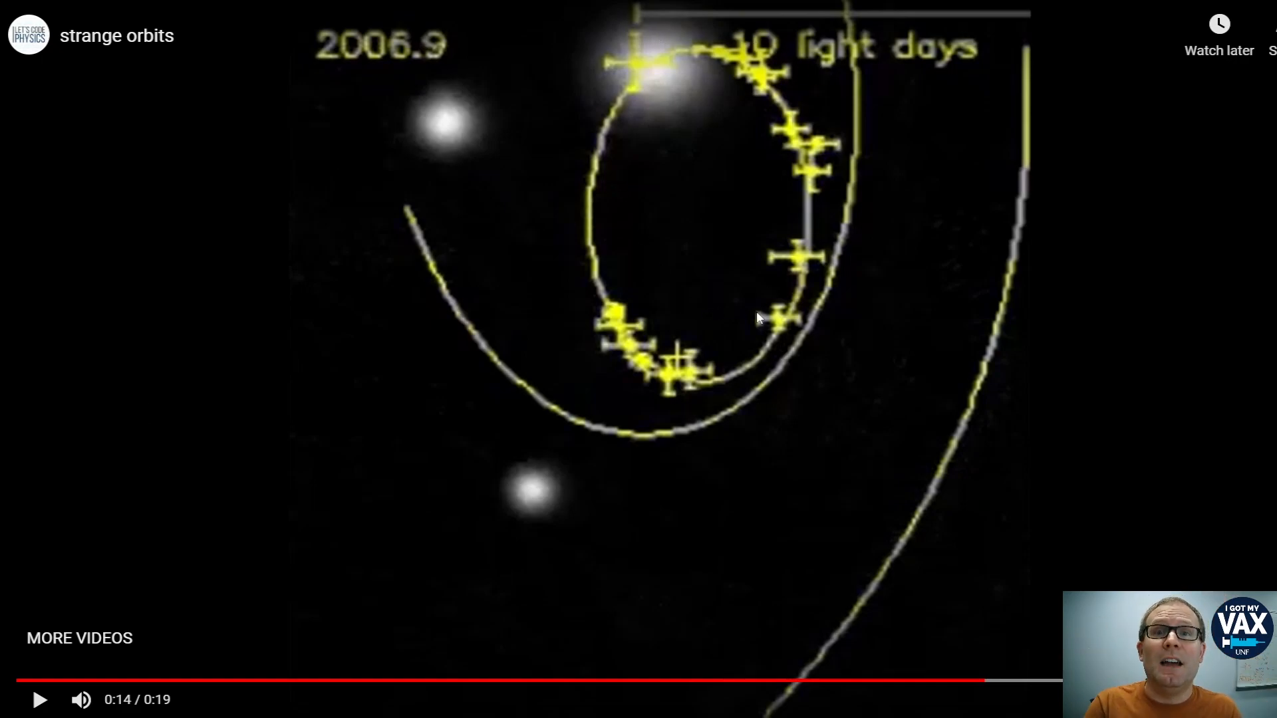
mouse_move(741, 316)
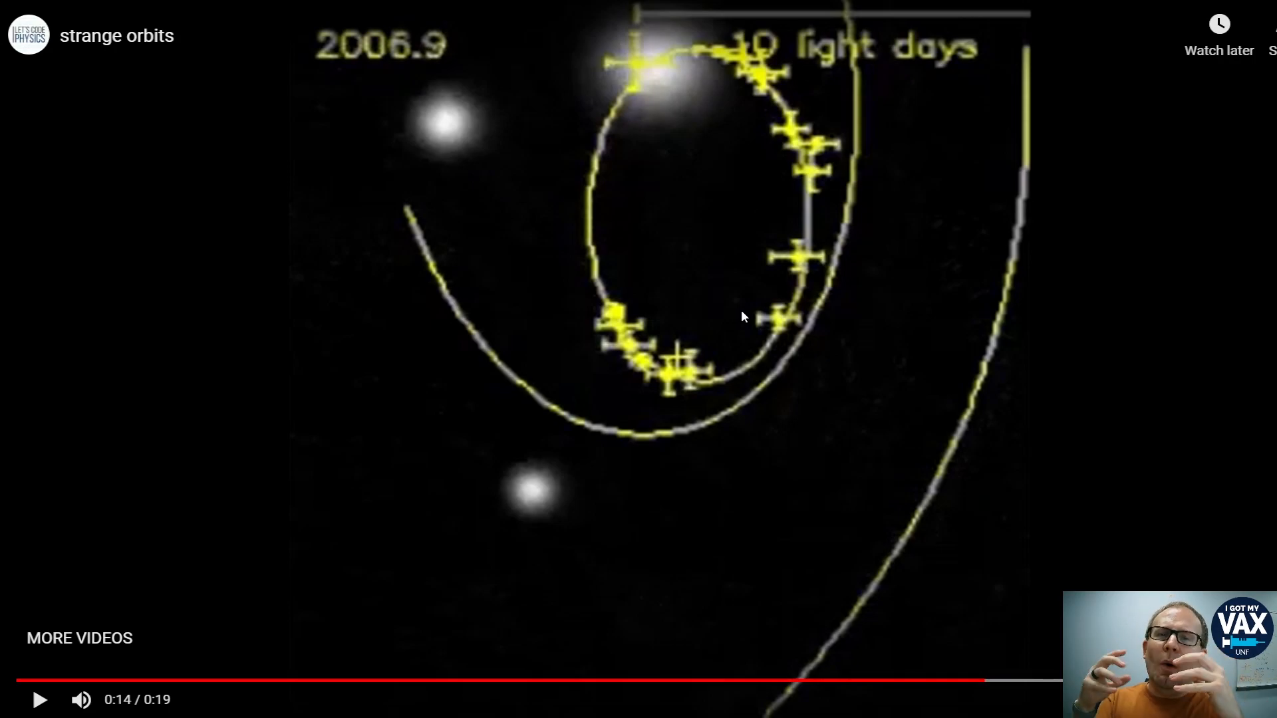
mouse_move(731, 320)
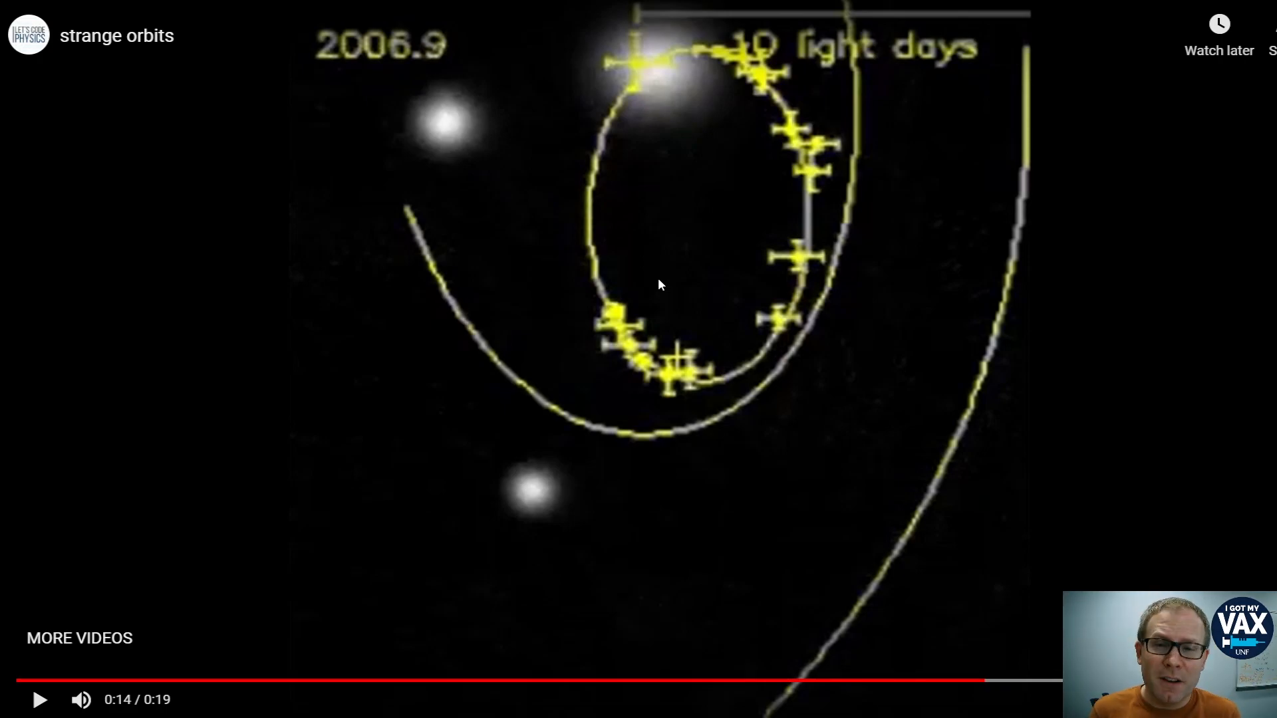
mouse_move(711, 295)
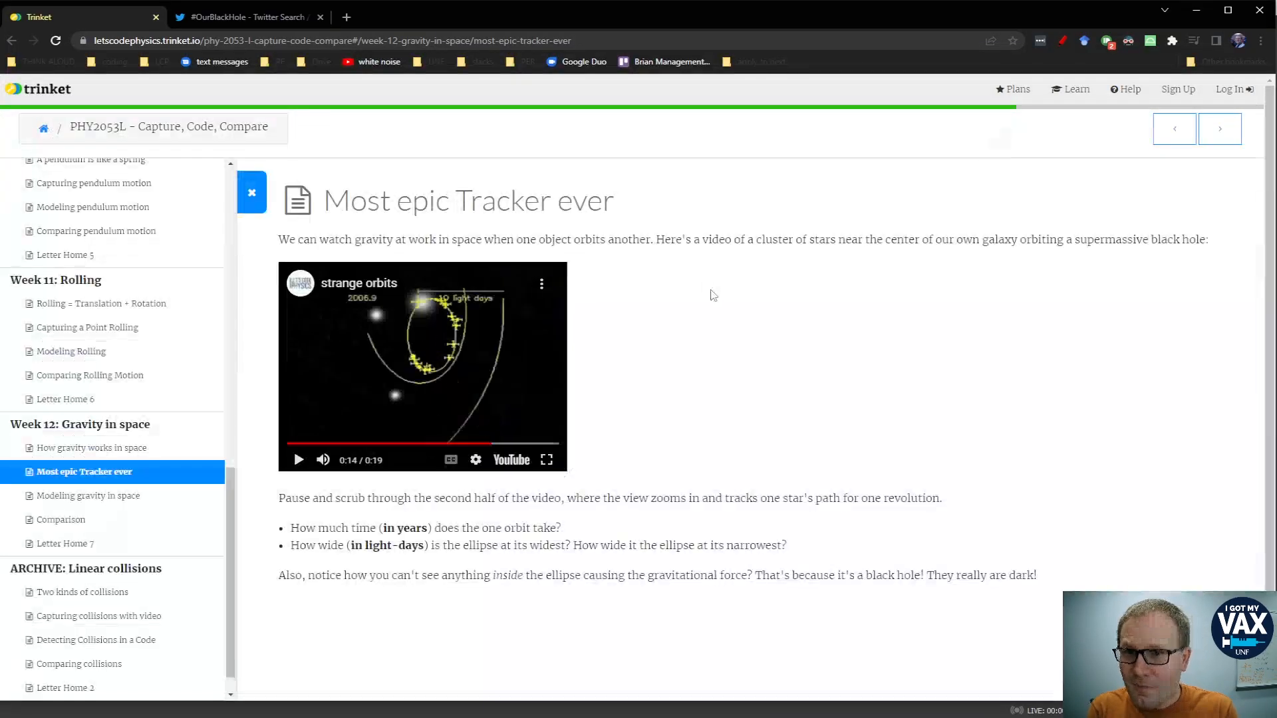
Glance at the #OurBlackHole tweets, then switch back to the Trinket lesson tab
left_click(244, 16)
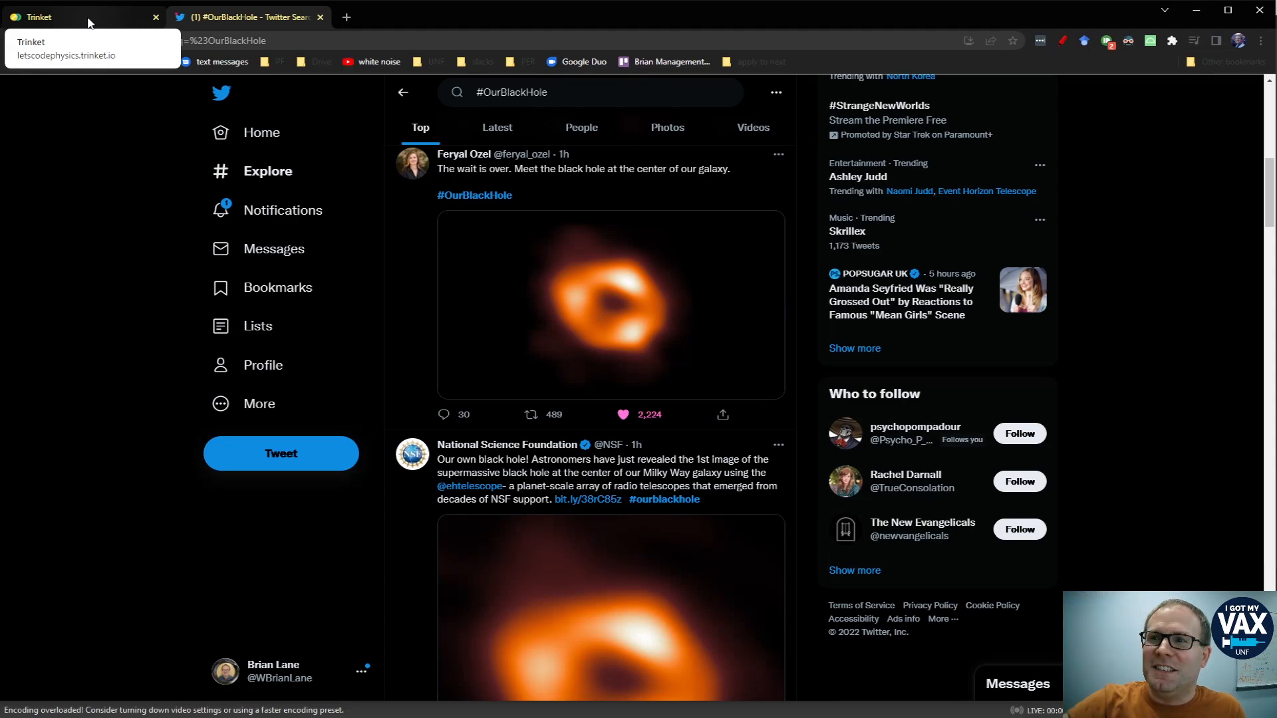
left_click(77, 16)
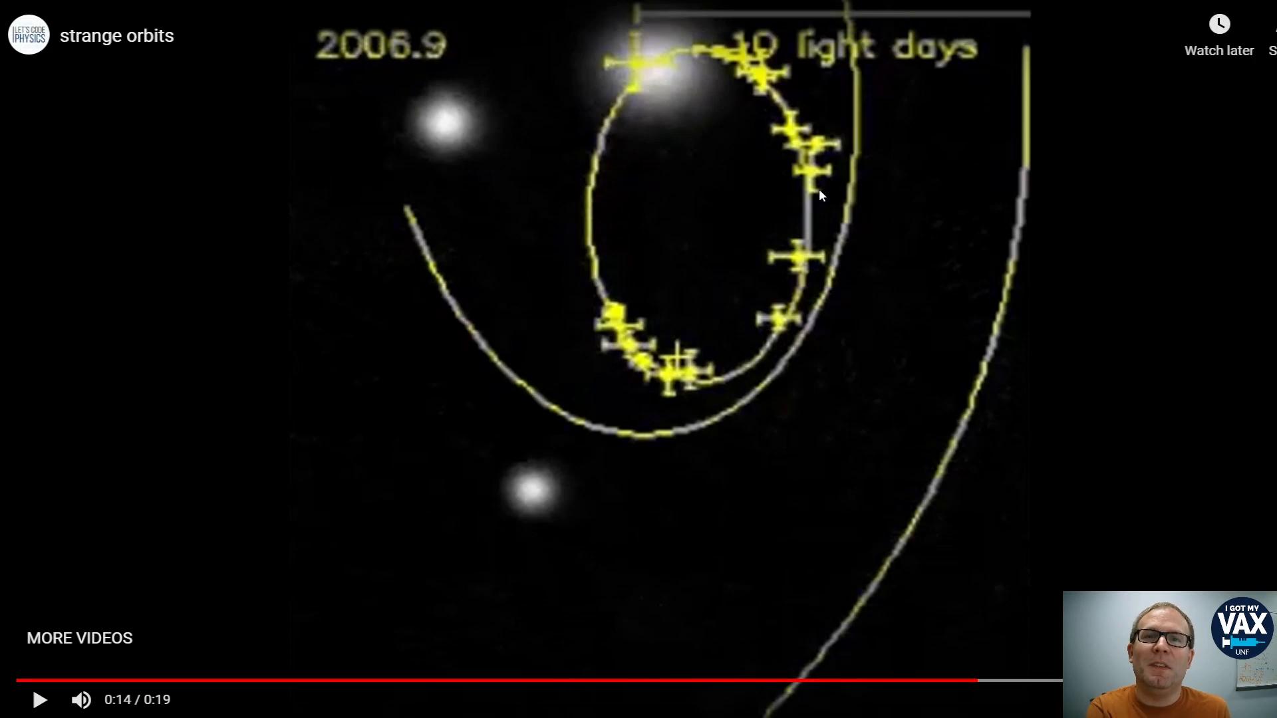
mouse_move(632, 312)
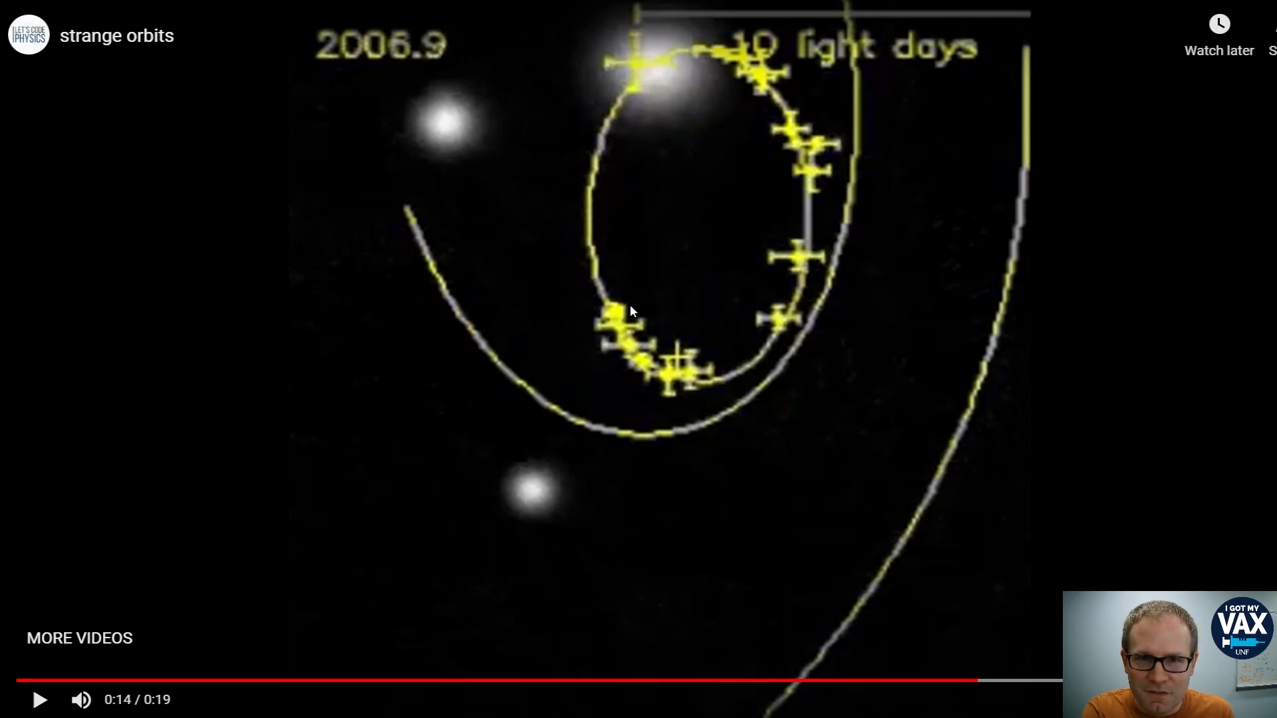
mouse_move(954, 22)
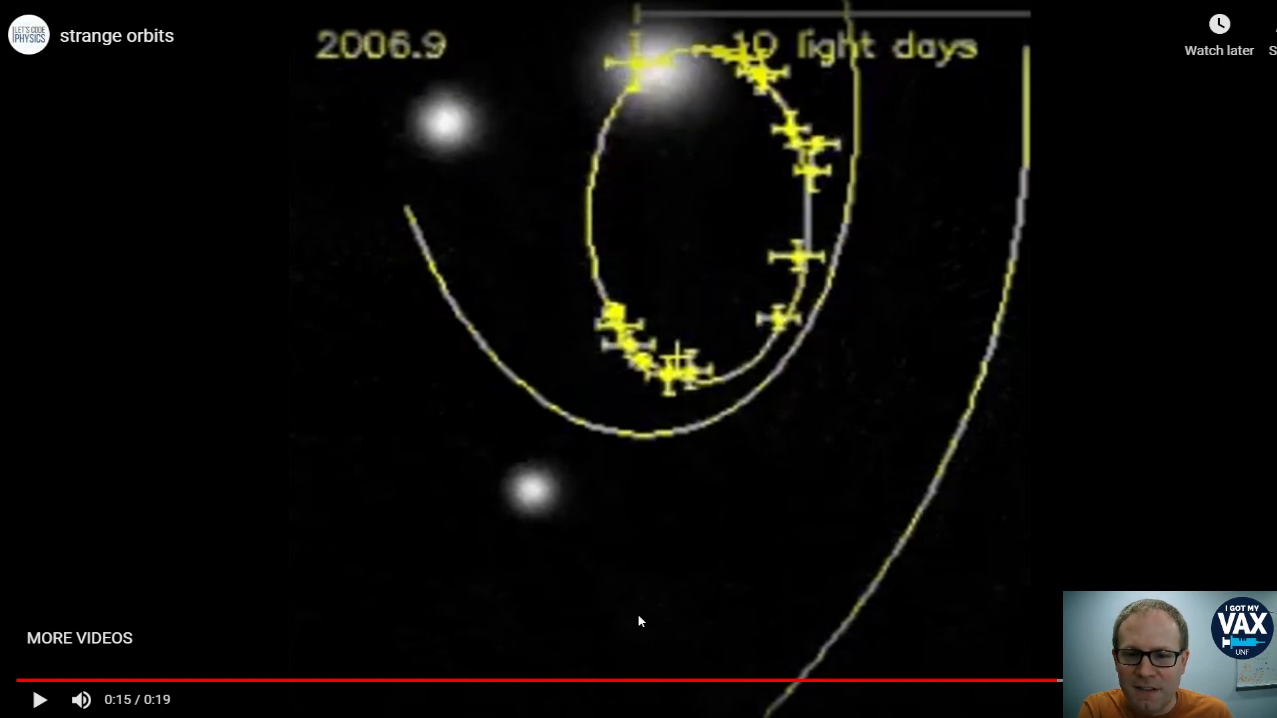
Exit full screen once the orbit video reaches 0:16
left_click(497, 682)
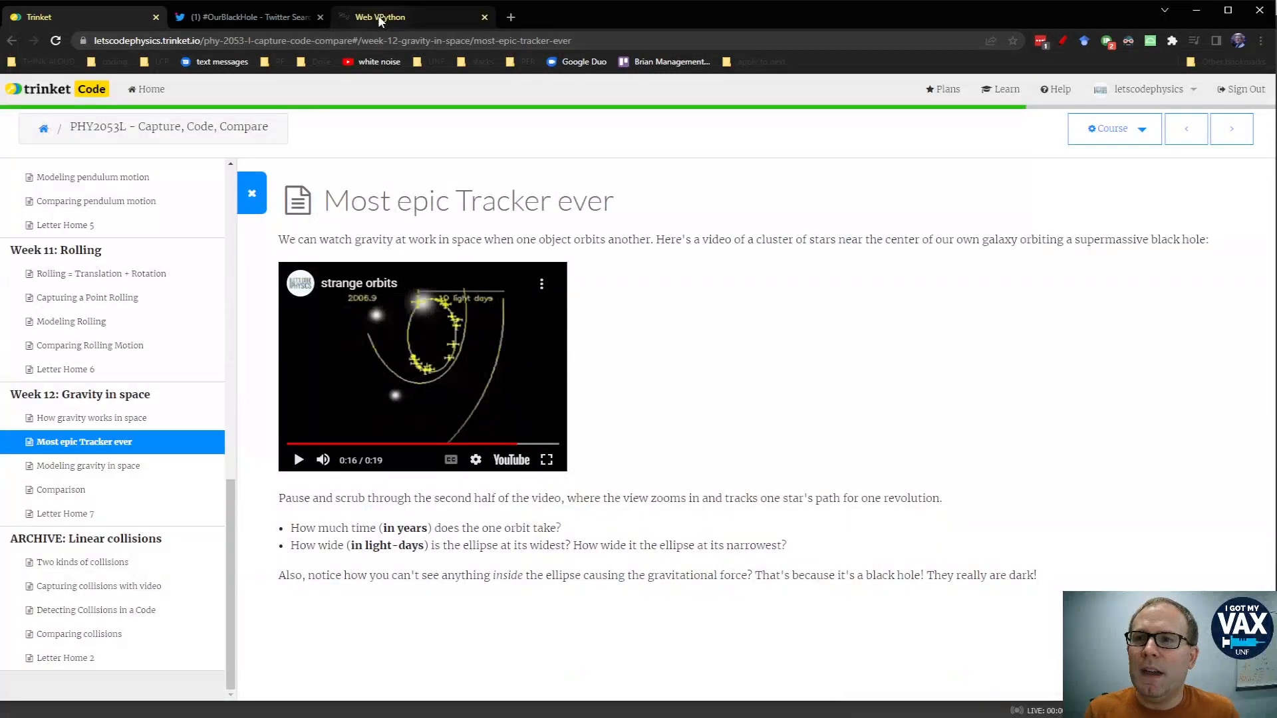
left_click(414, 16)
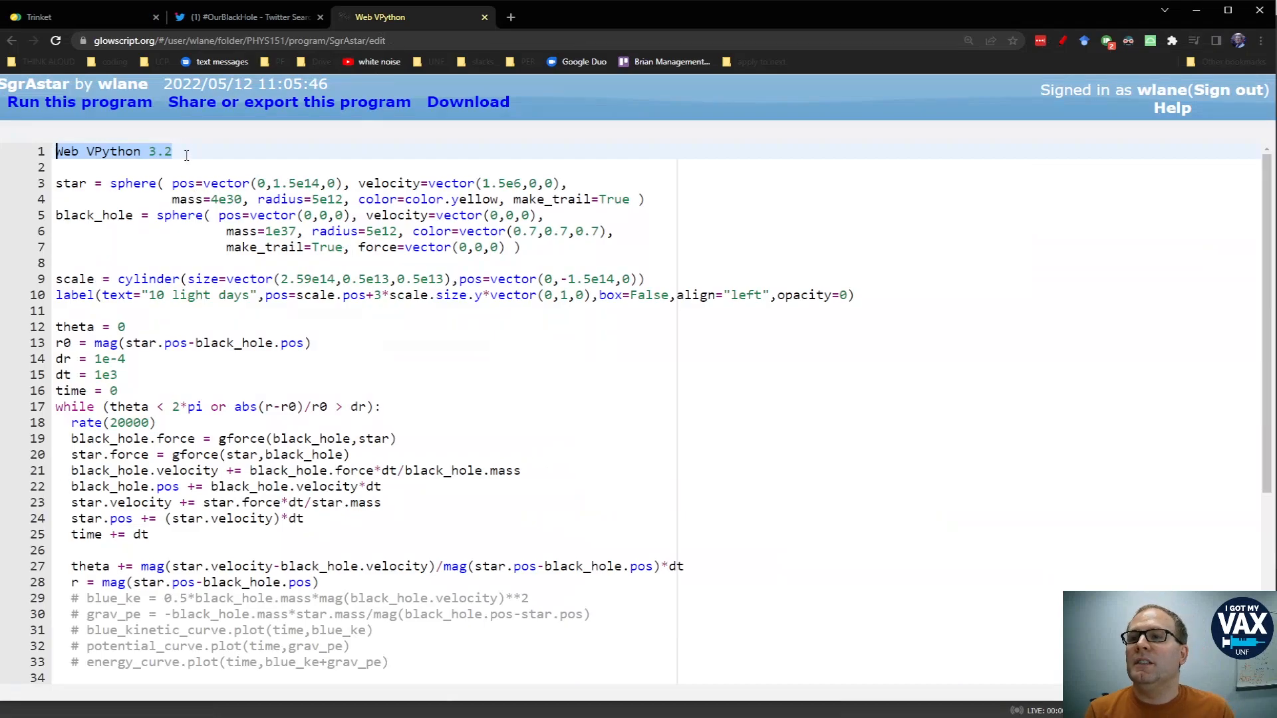
left_click(171, 152)
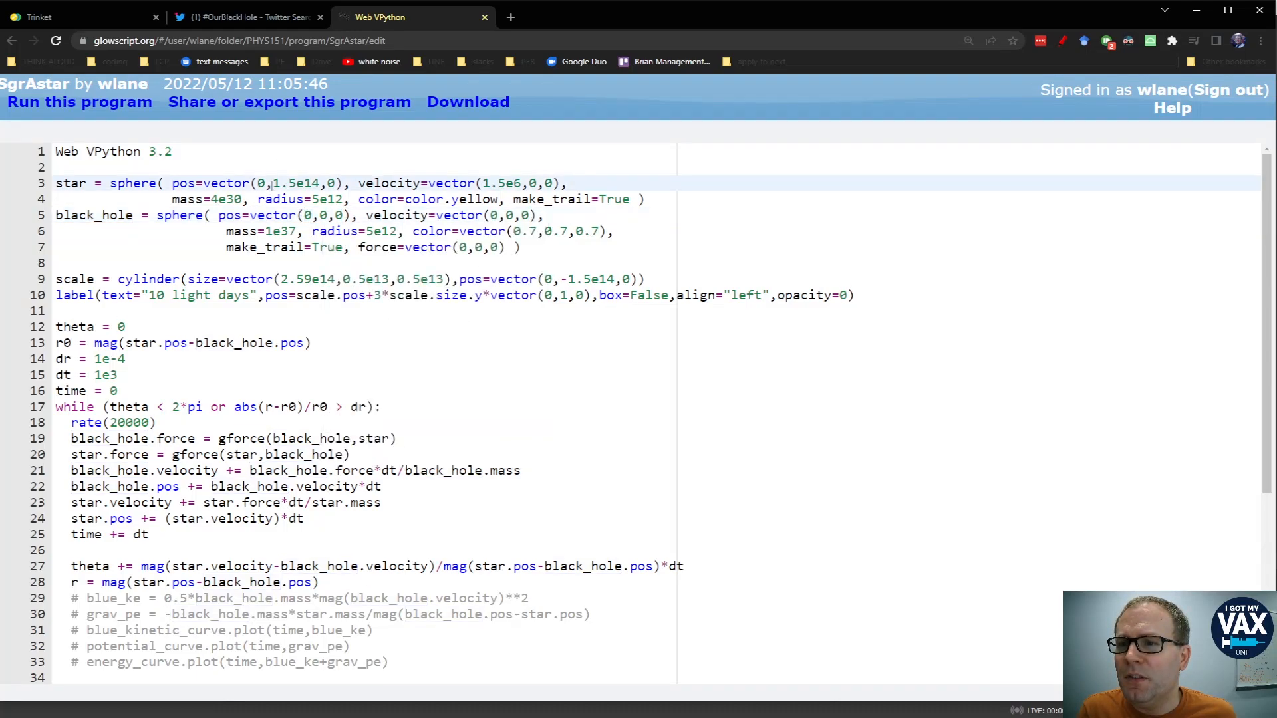
double_click(294, 182)
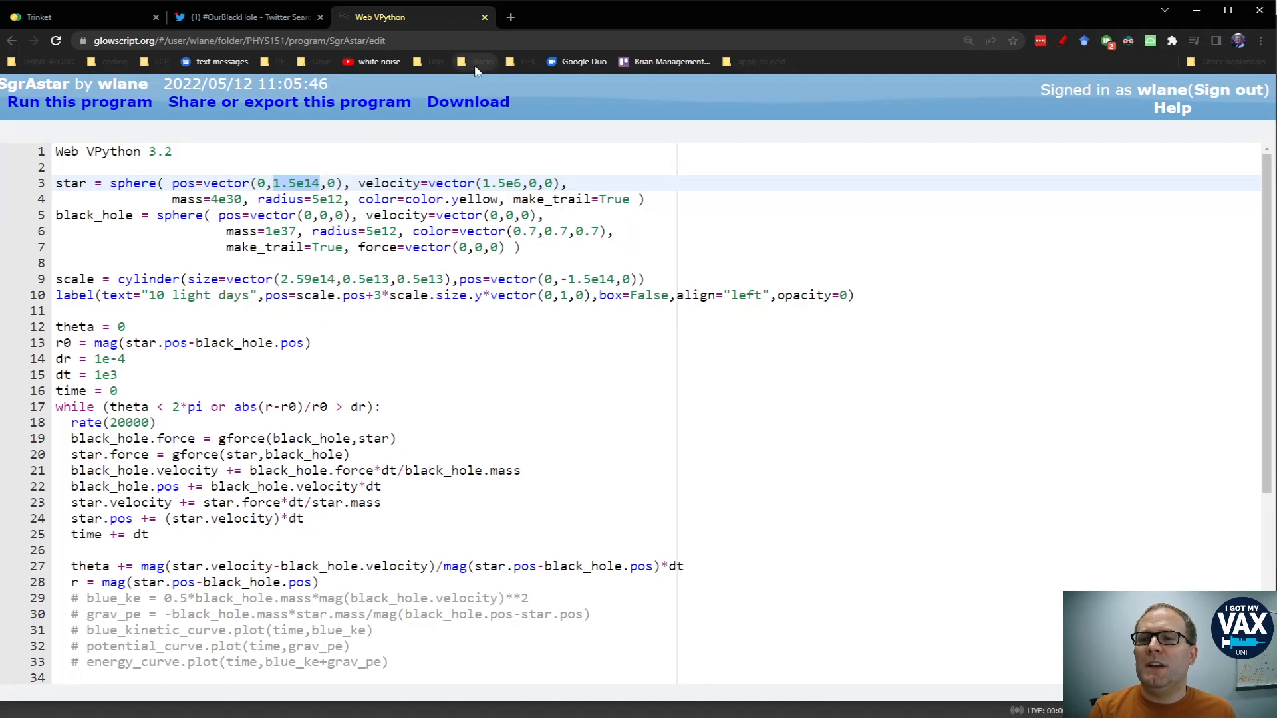
mouse_move(511, 17)
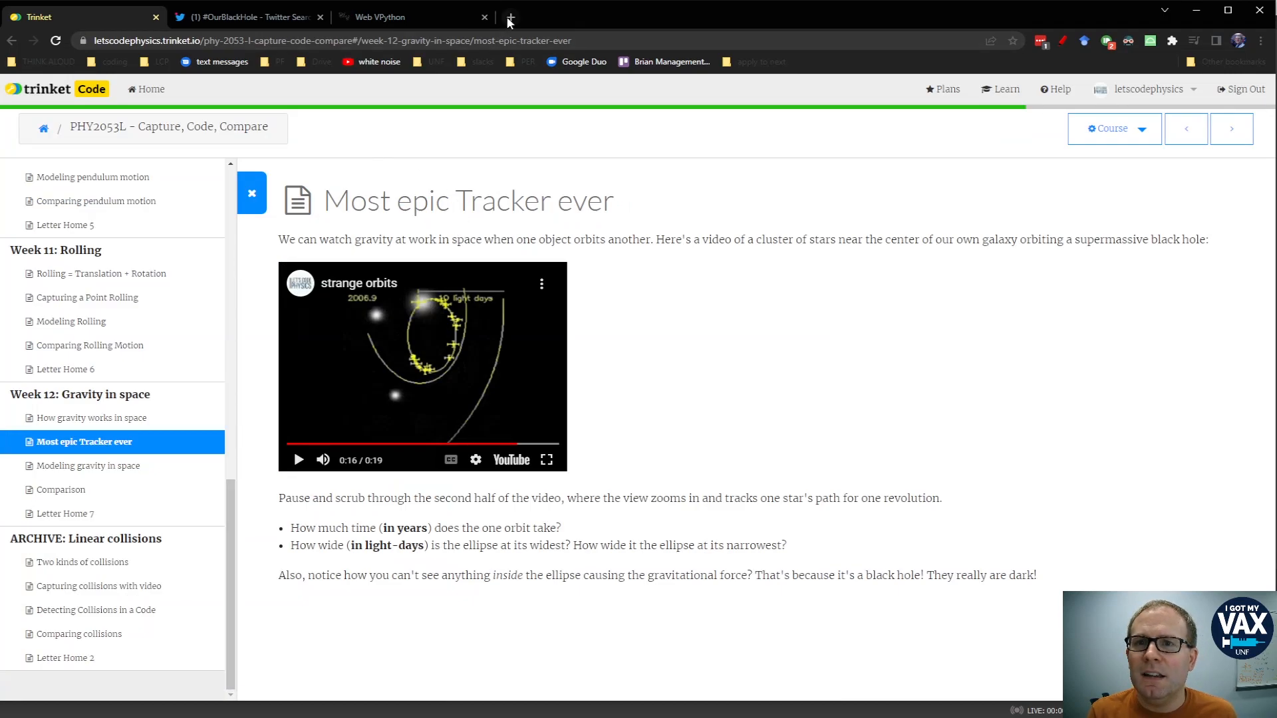
Google '1 light day in meters', change it to 10 light-days (2.59e14 m), and return to the code
type("1 light day in meters")
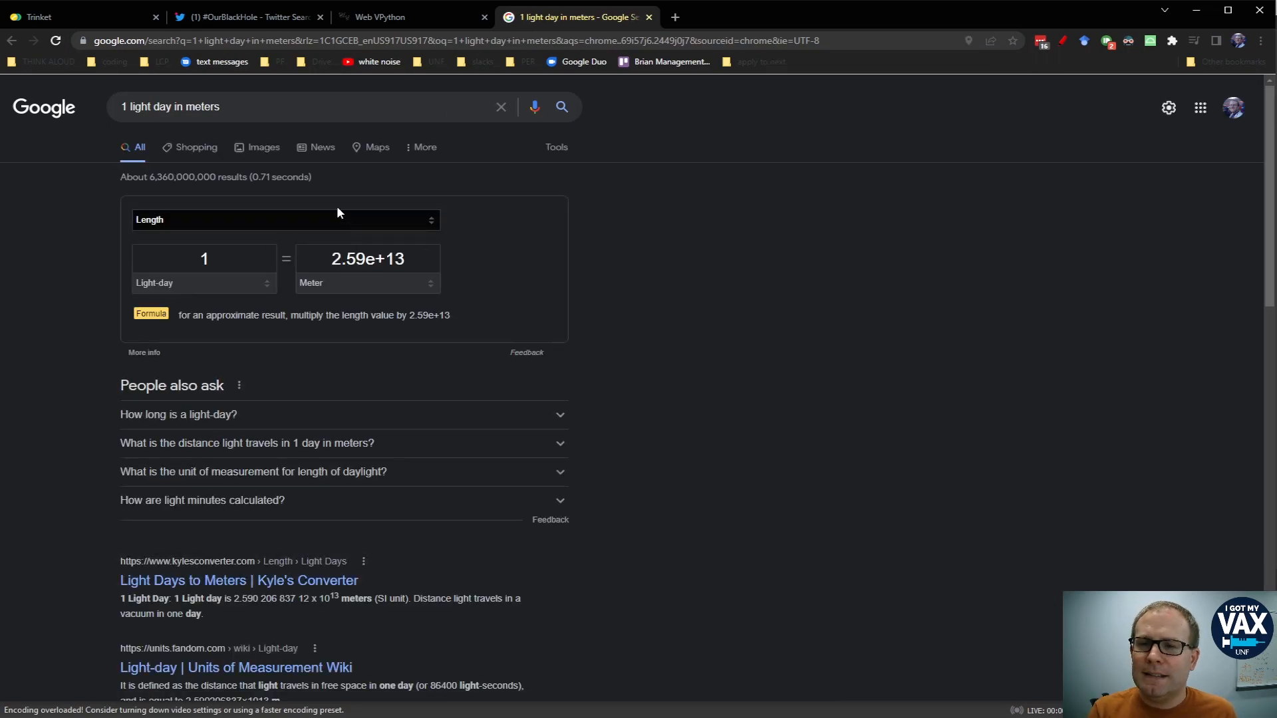
left_click(257, 106)
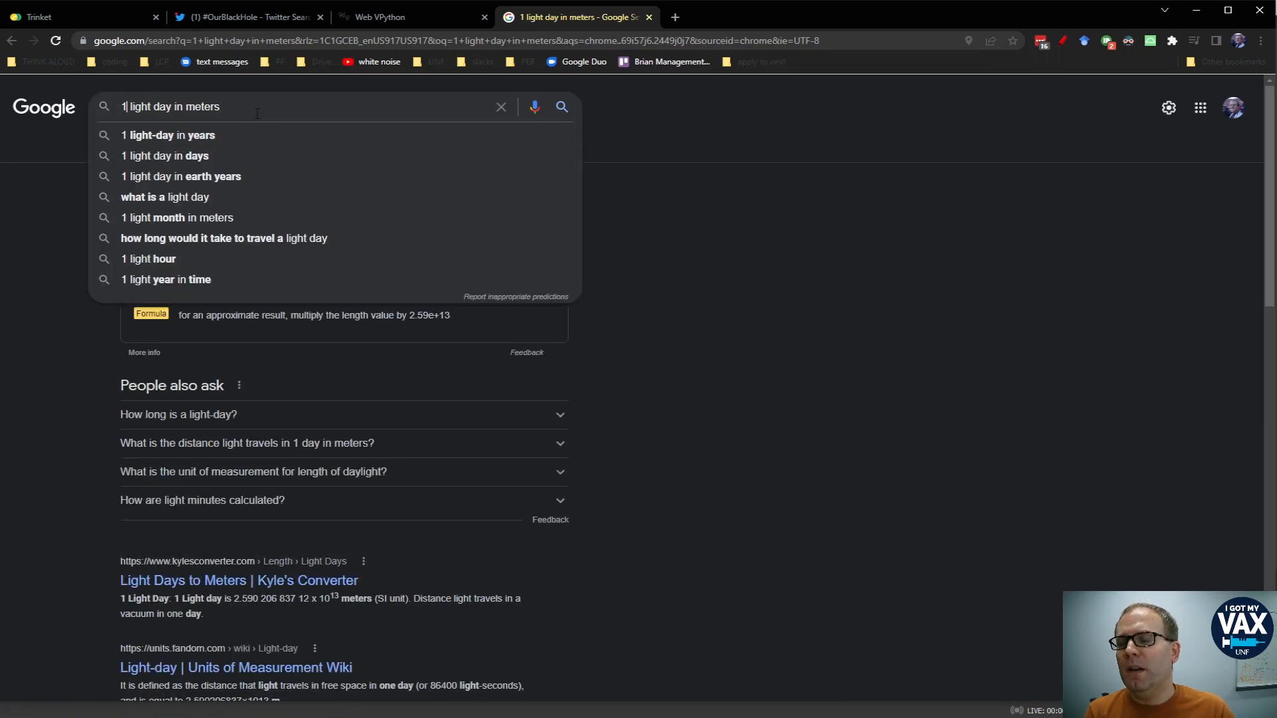
type("0")
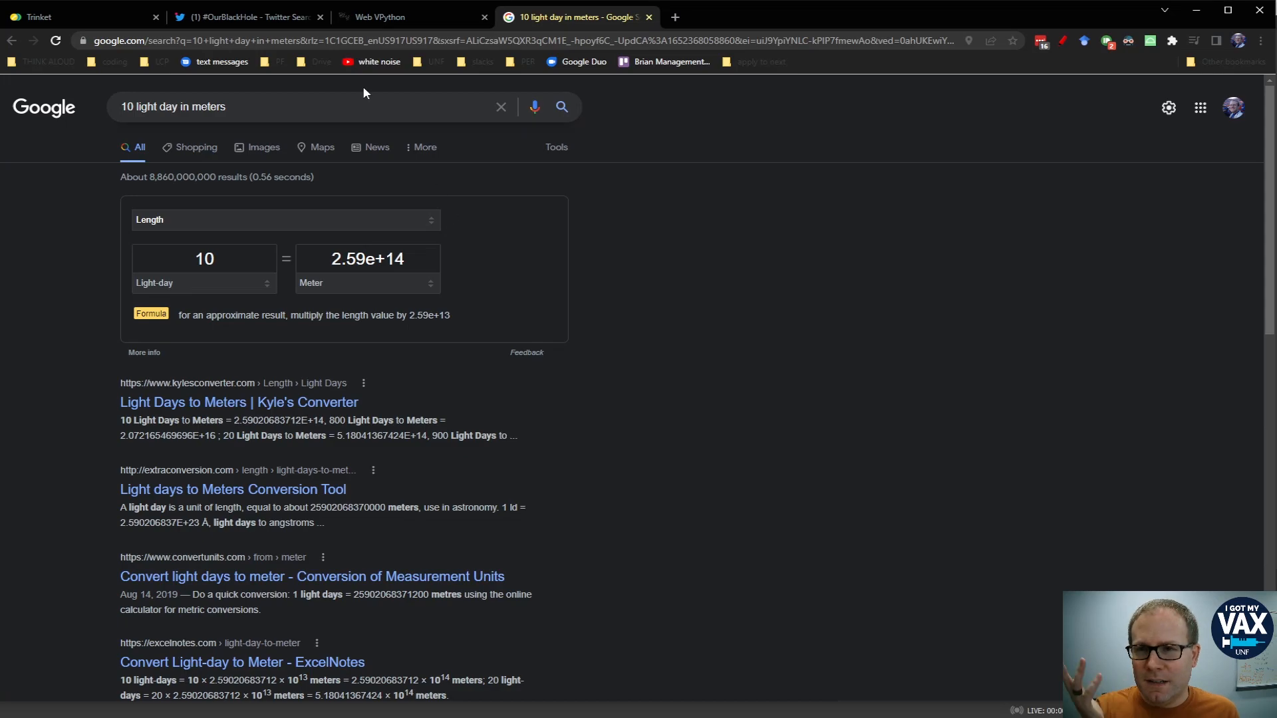
left_click(379, 16)
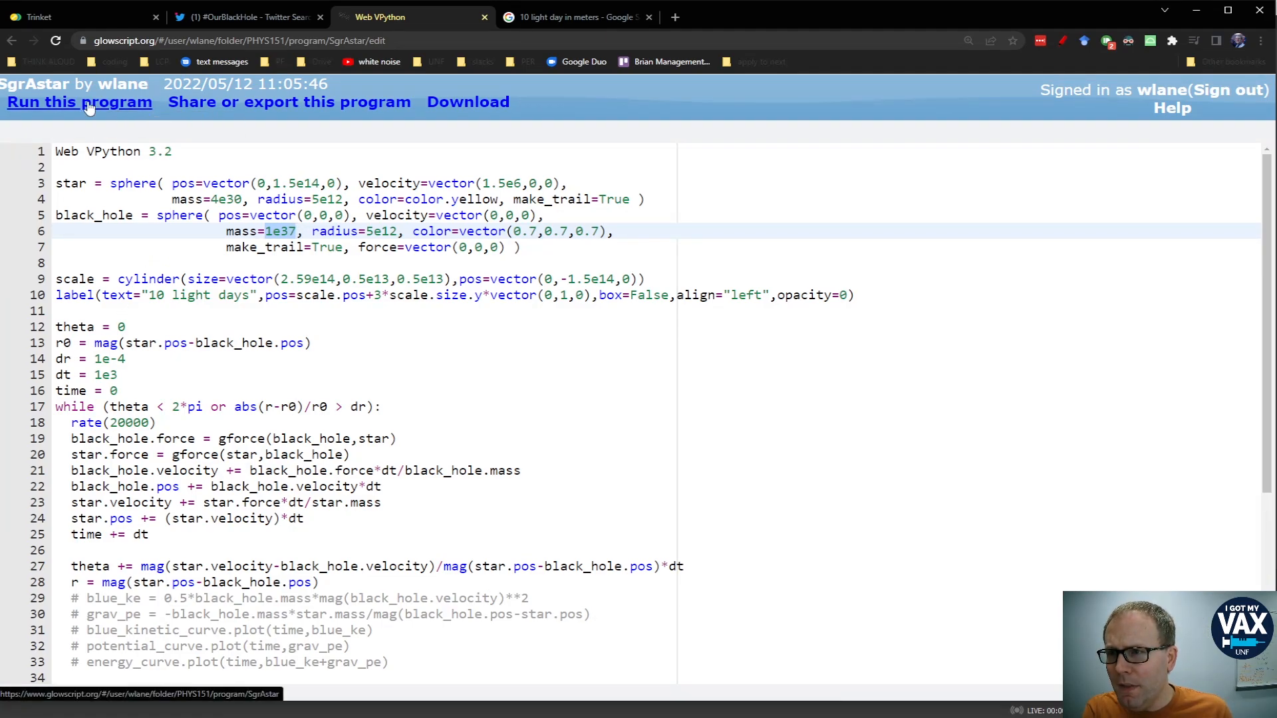
Run the SgrAstar orbit simulation with the black hole mass at 1e37
left_click(79, 102)
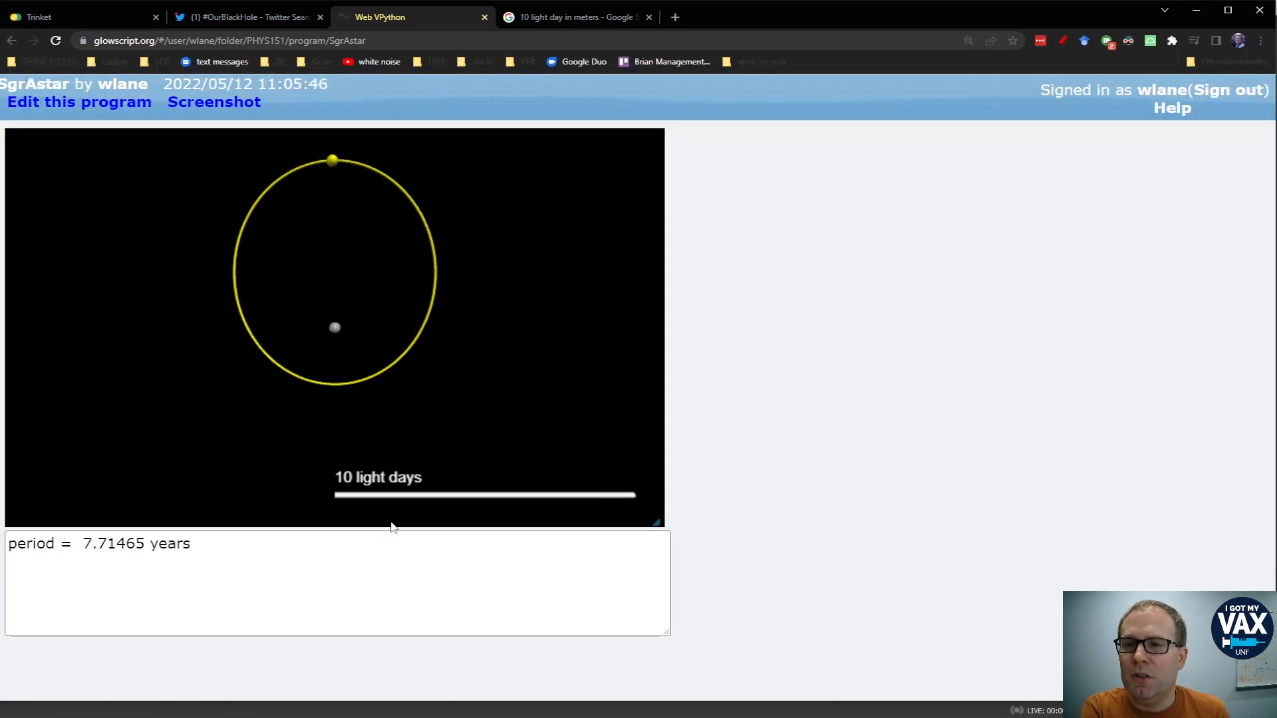
mouse_move(458, 478)
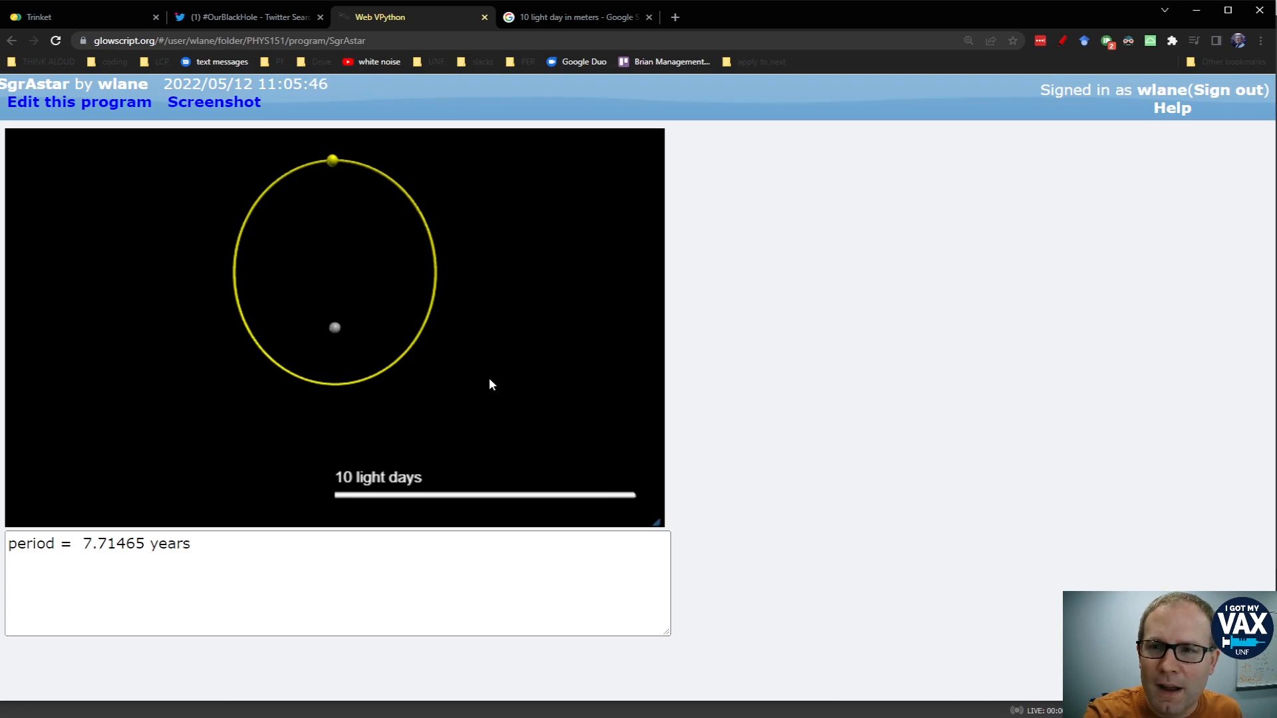
mouse_move(475, 516)
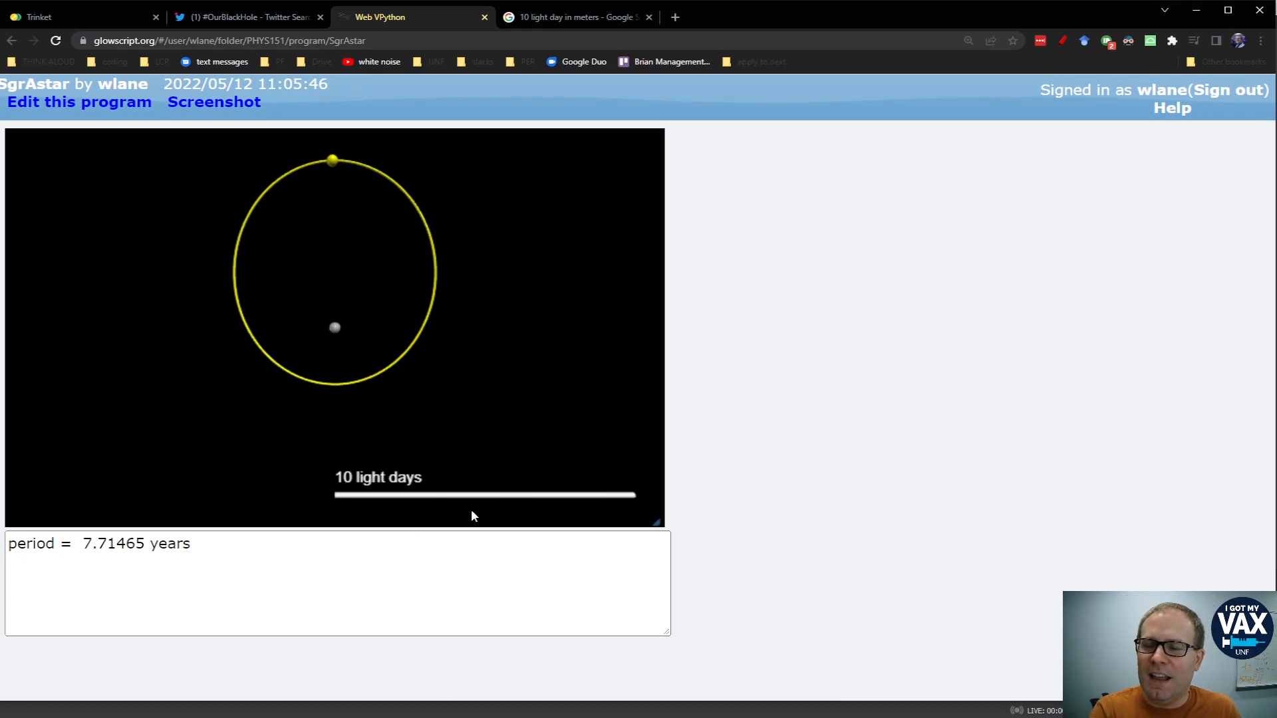
mouse_move(286, 533)
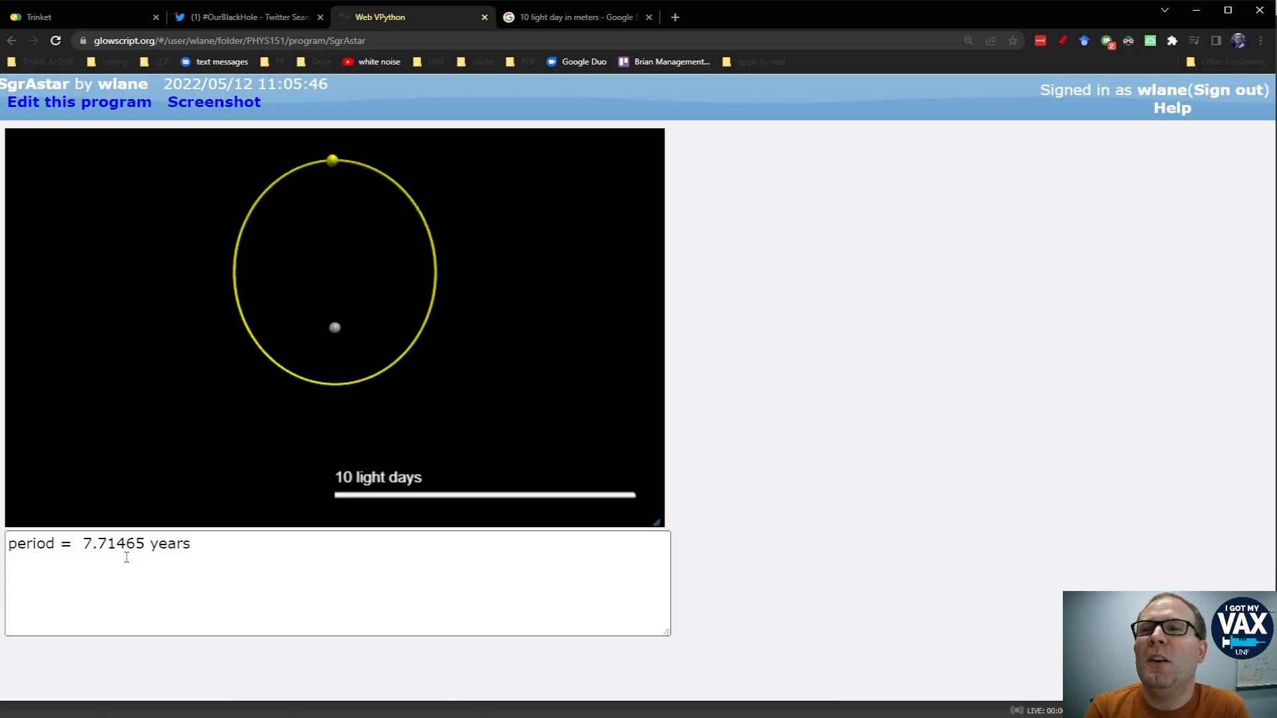
Return to editing the SgrAstar code after the run reports a 7.71465-year period
left_click(80, 102)
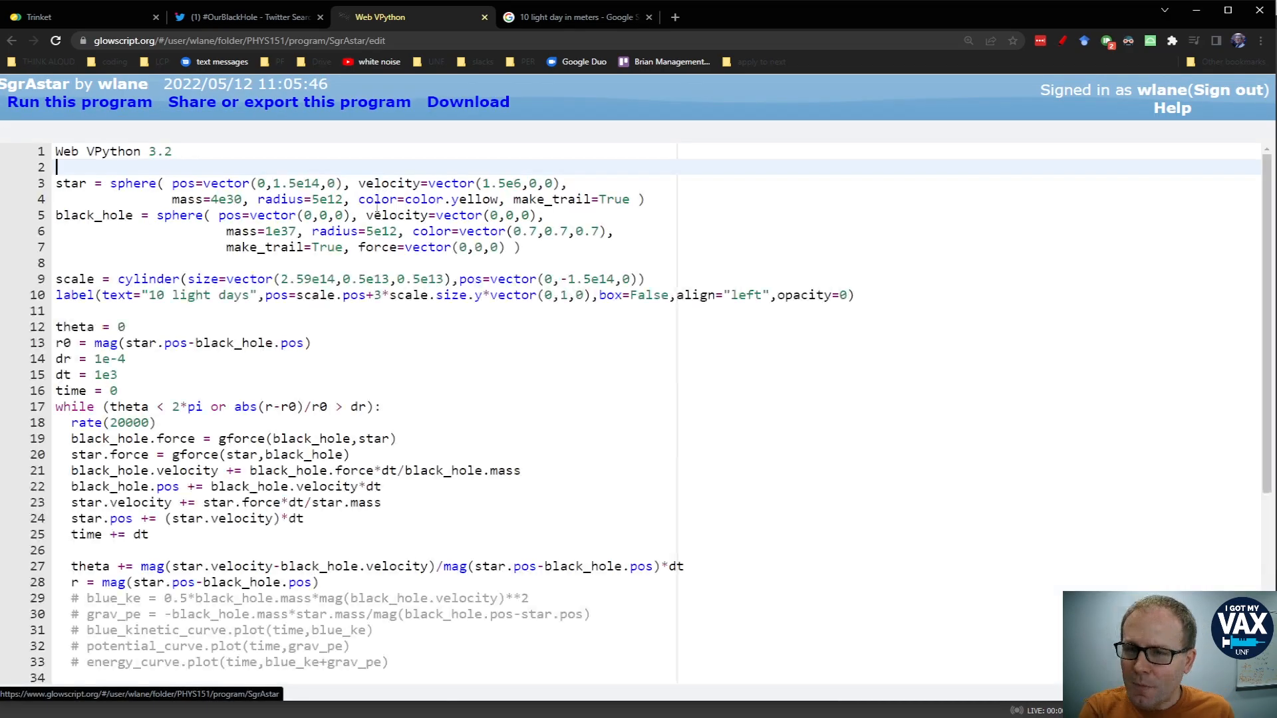
Scroll to the orbit loop and highlight the theta < 2*pi condition and gforce call
scroll("down", 3)
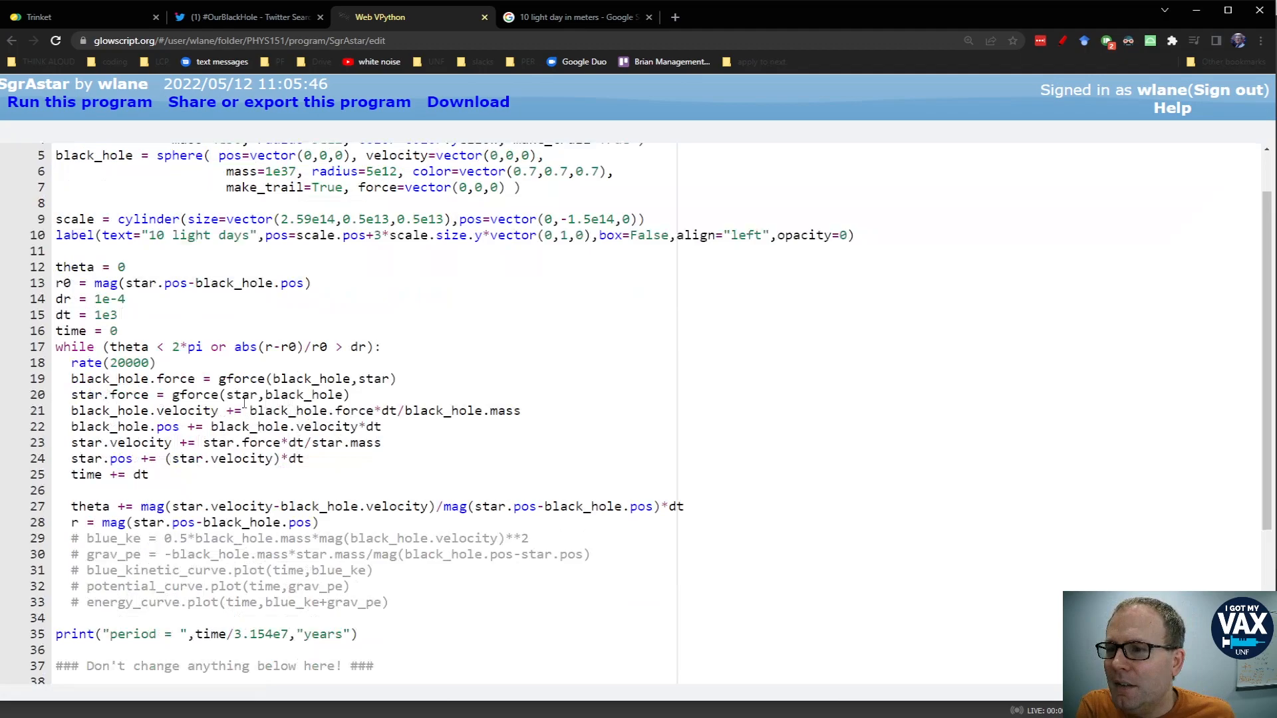
left_click(407, 348)
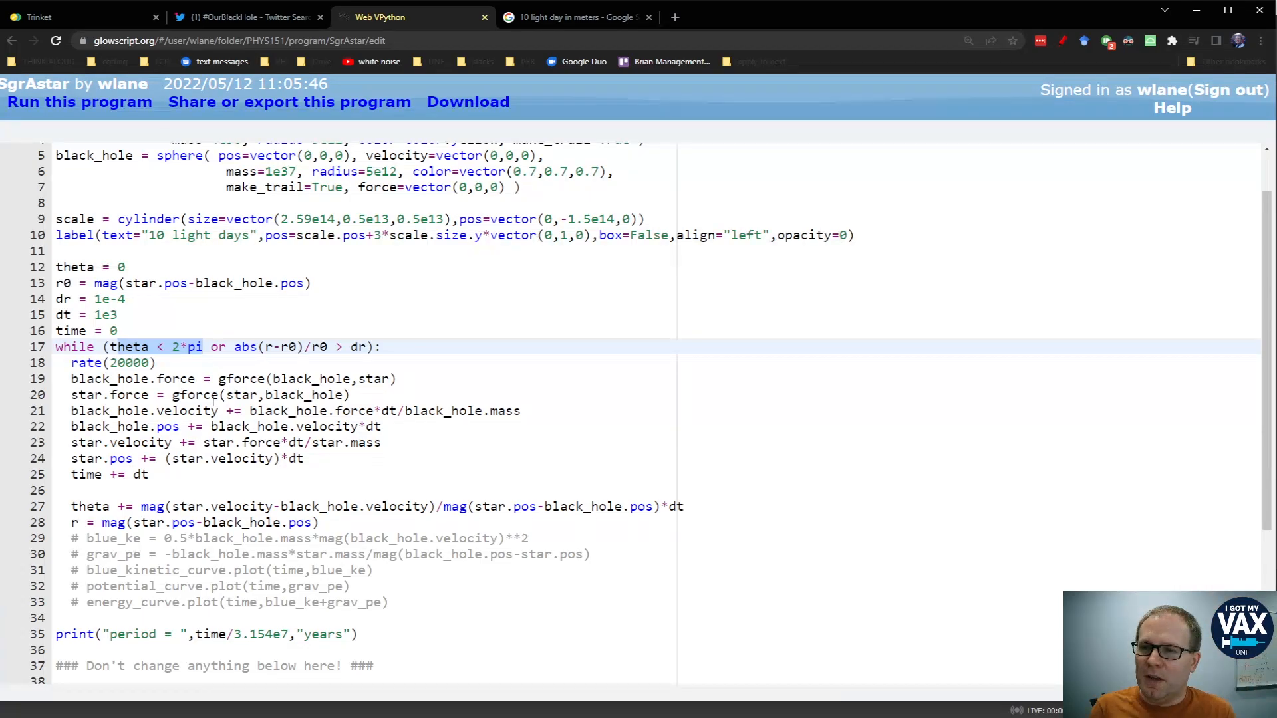
left_click(267, 347)
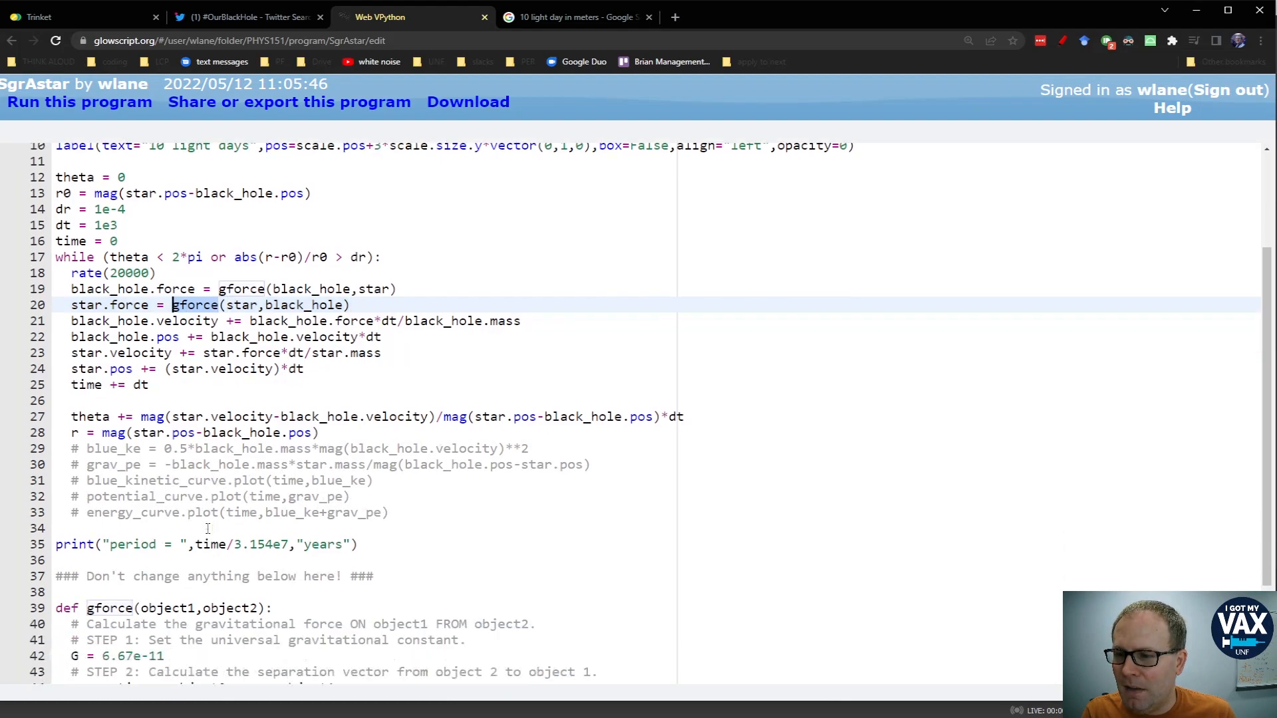
scroll("down", 3)
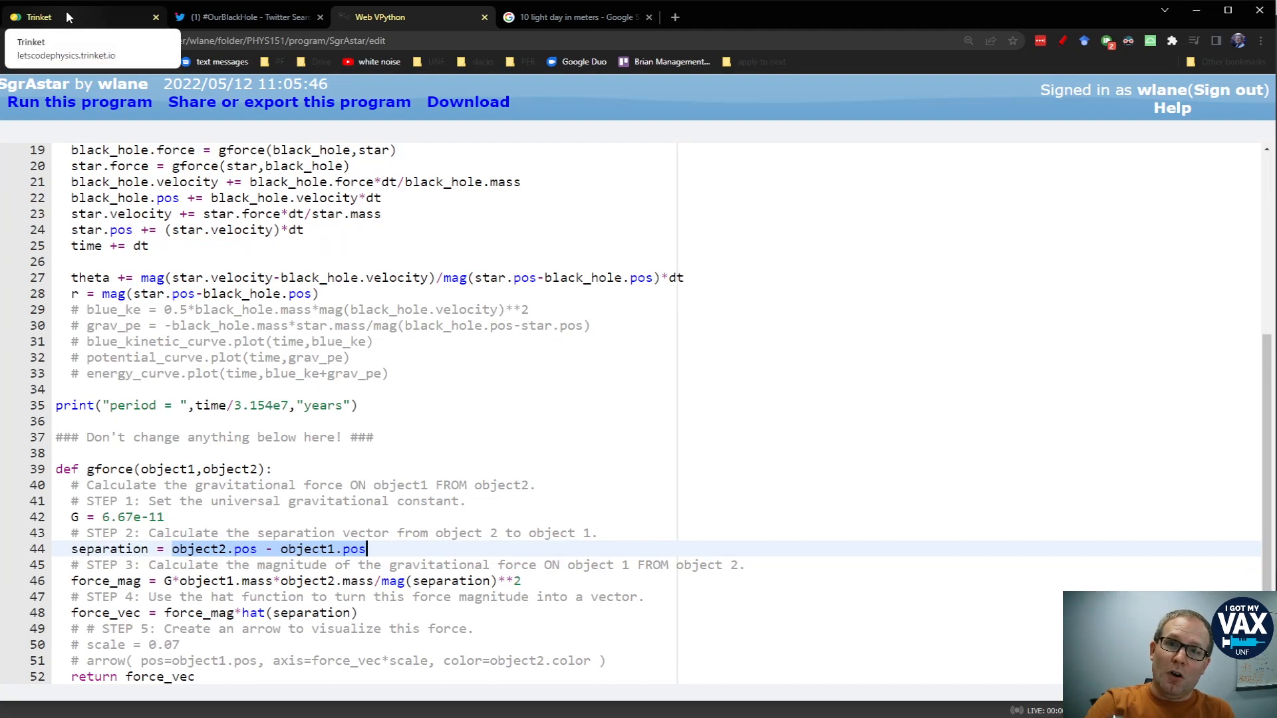
left_click(413, 16)
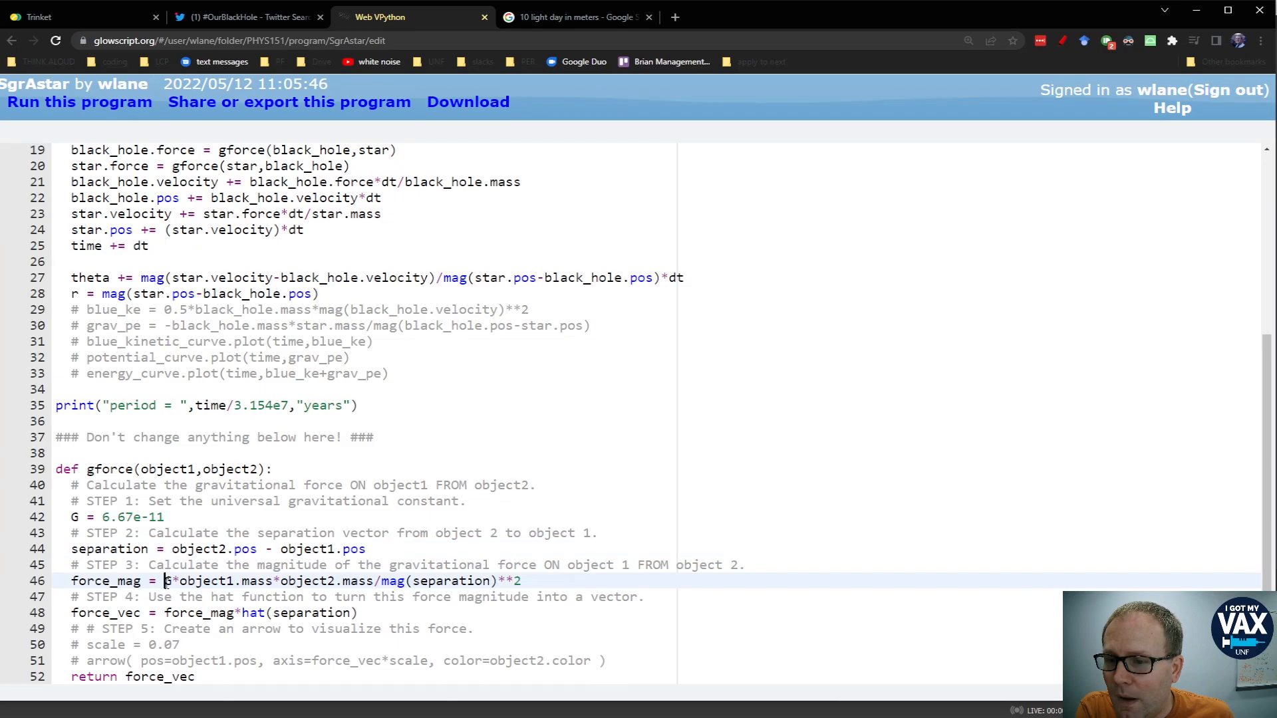
left_click_drag(163, 580, 522, 581)
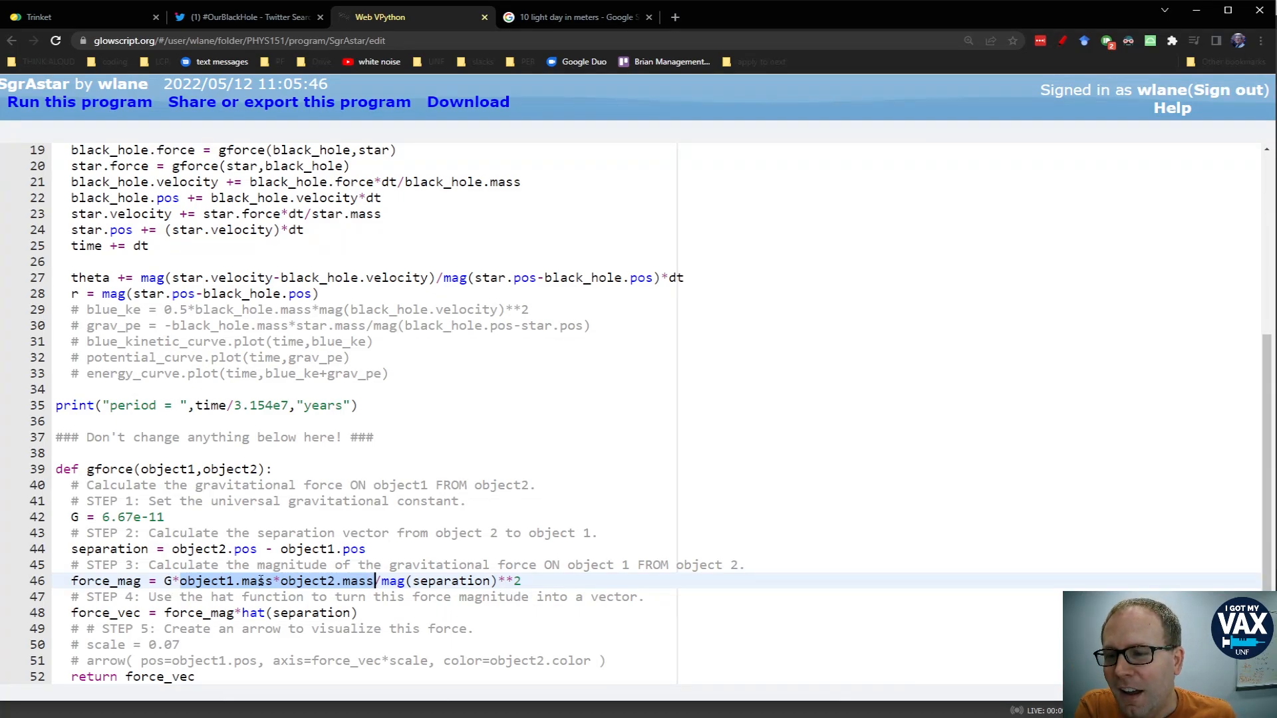
double_click(358, 581)
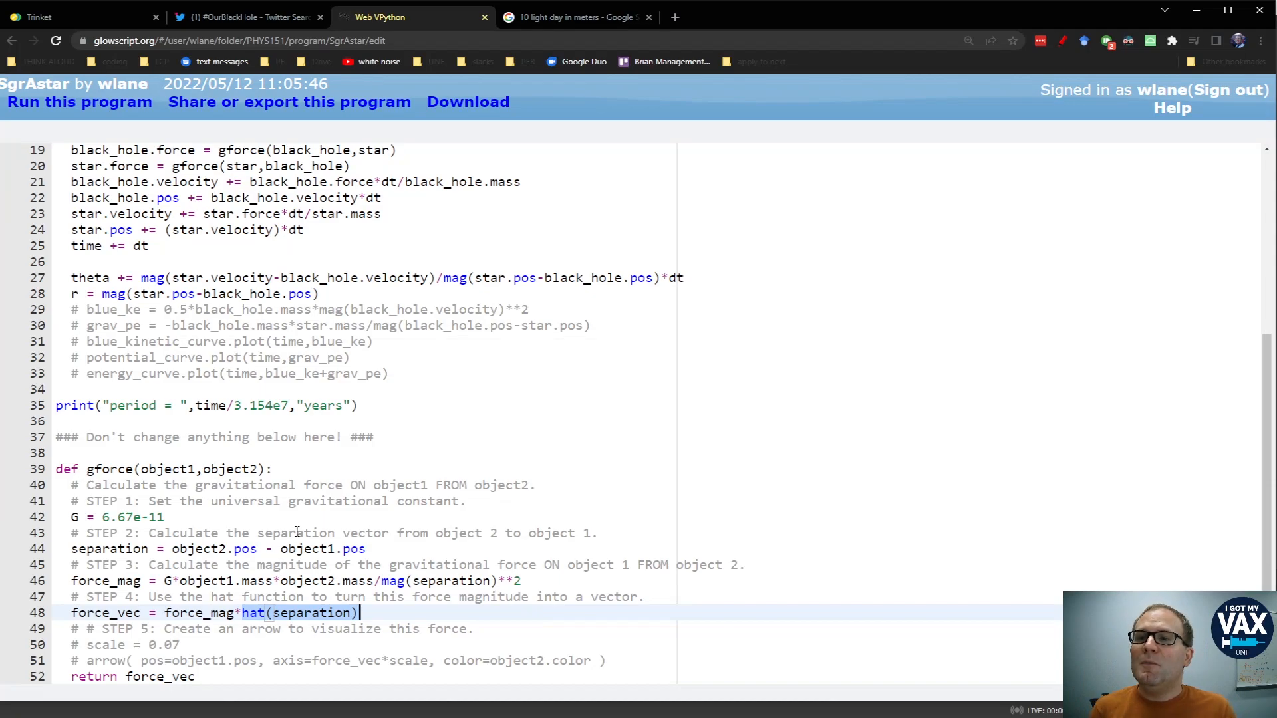
Review the position and velocity updates, then delete the parentheses around star.velocity on line 24
scroll("up", 3)
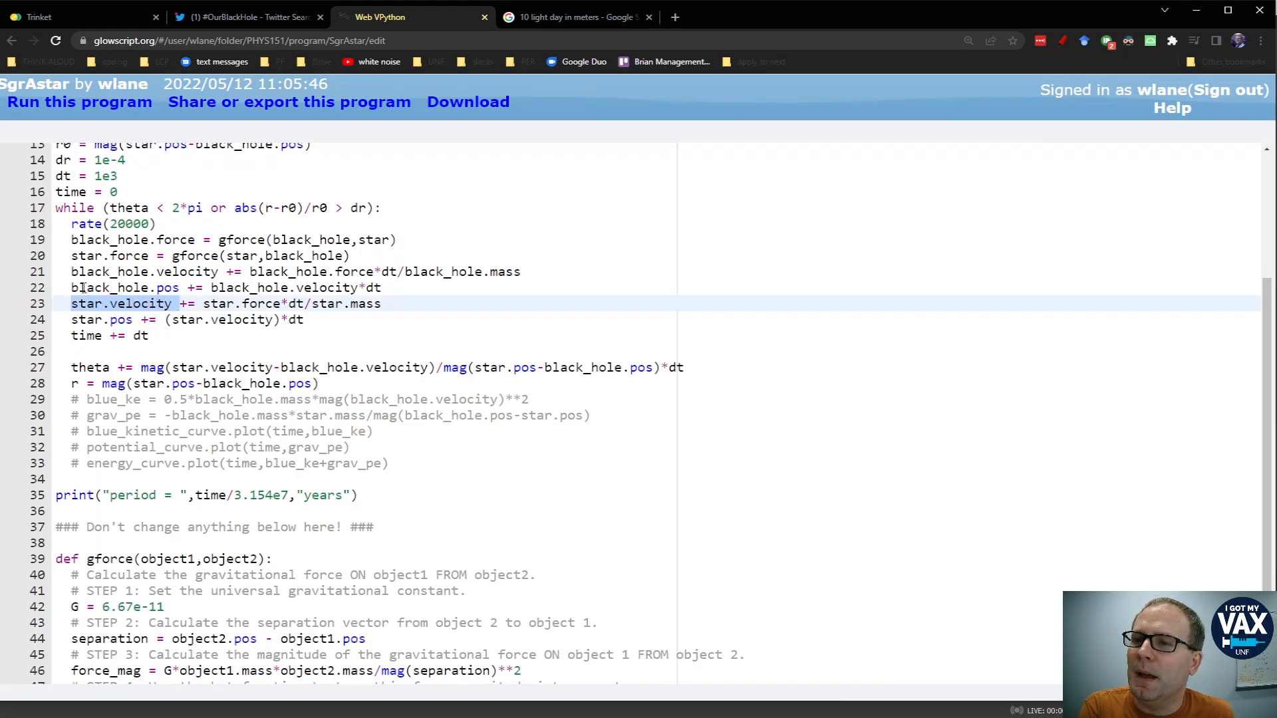
left_click(182, 287)
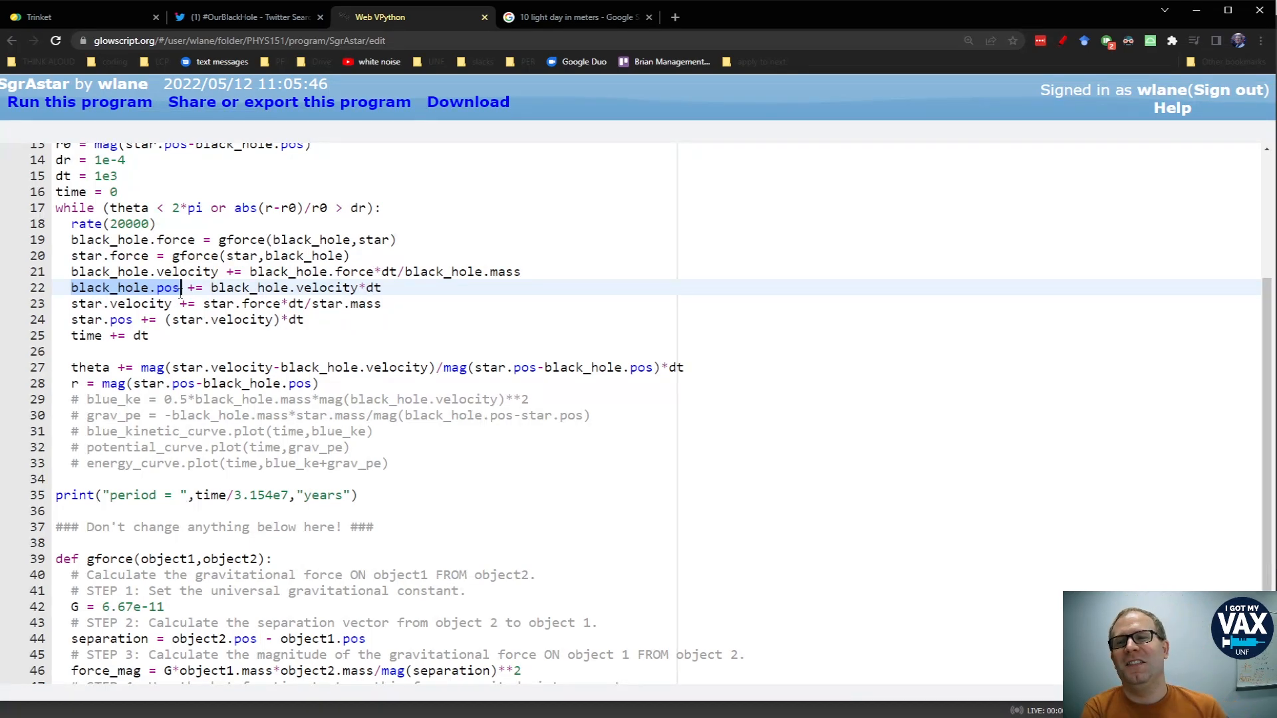
left_click(126, 304)
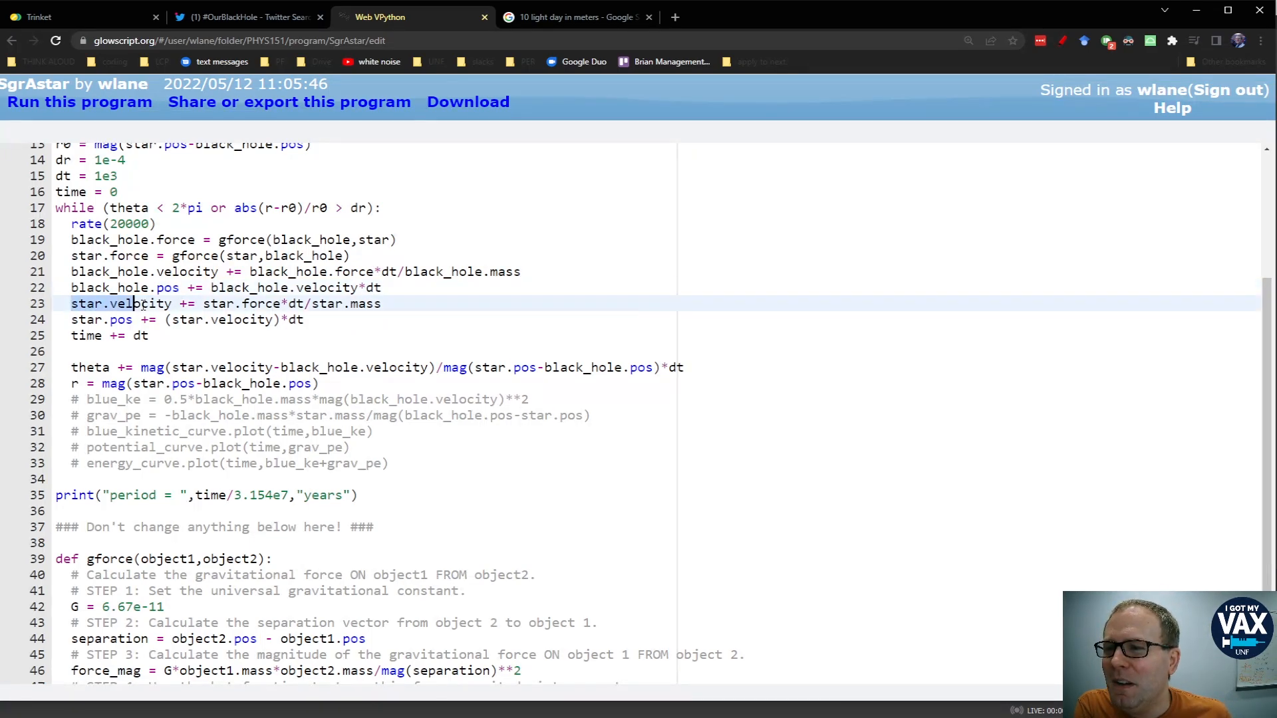
double_click(133, 304)
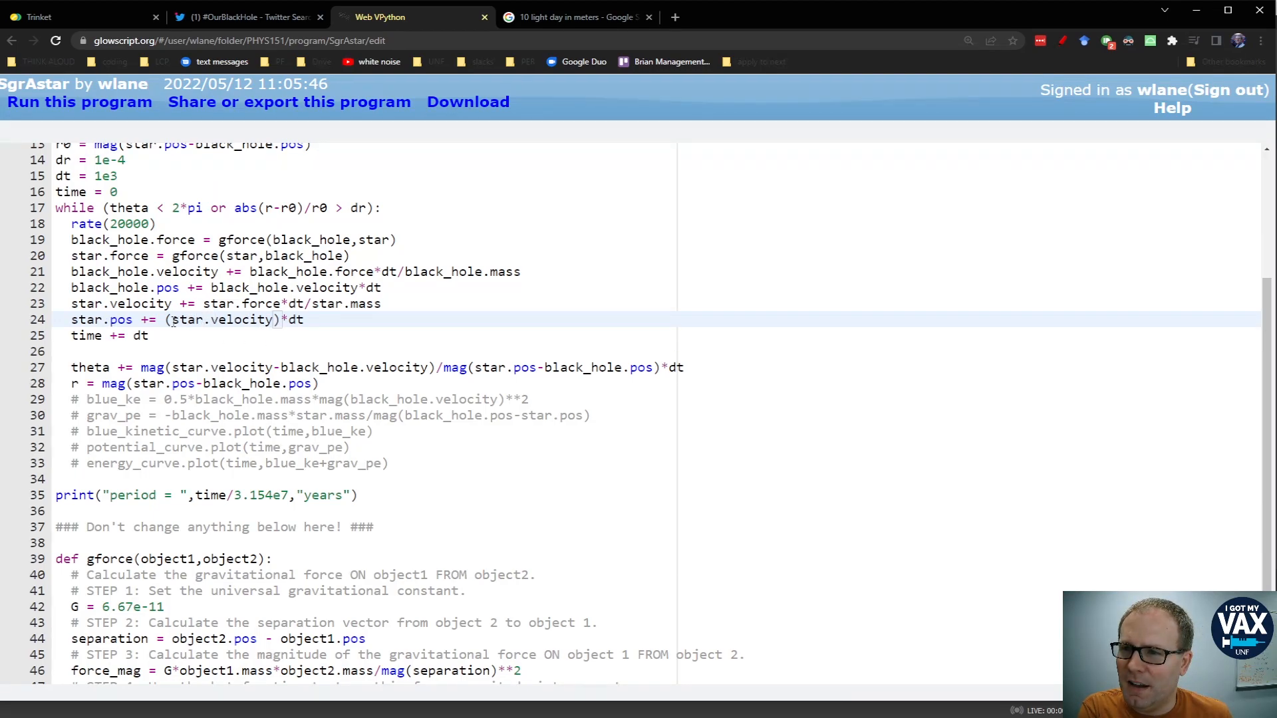
key("Backspace")
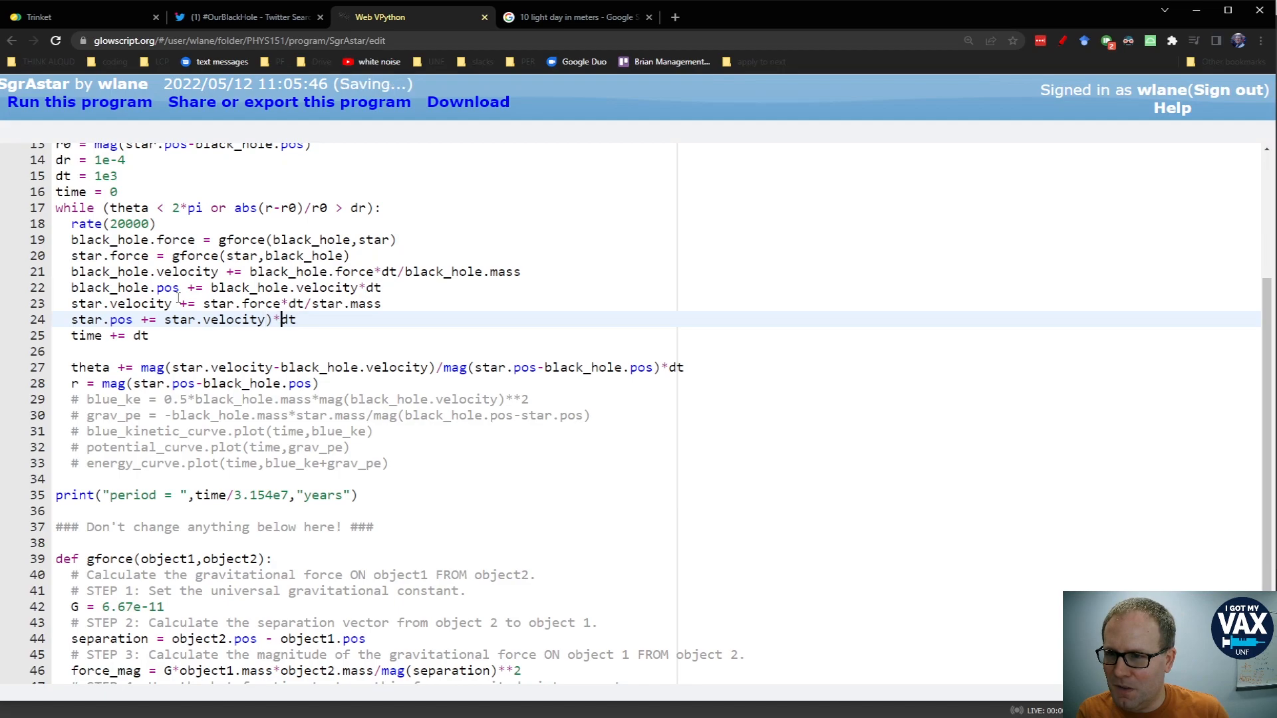
key("Backspace")
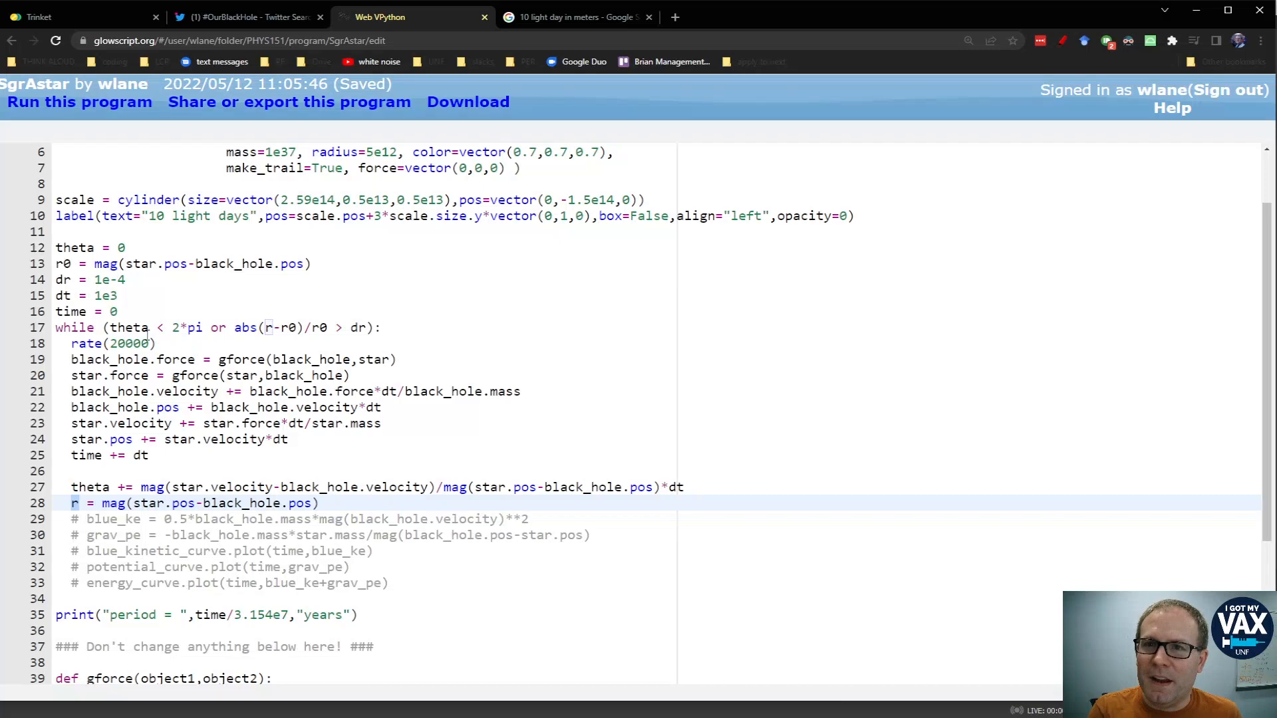
Run the orbit simulation, read the 7.71465-year period, and close it
left_click(79, 101)
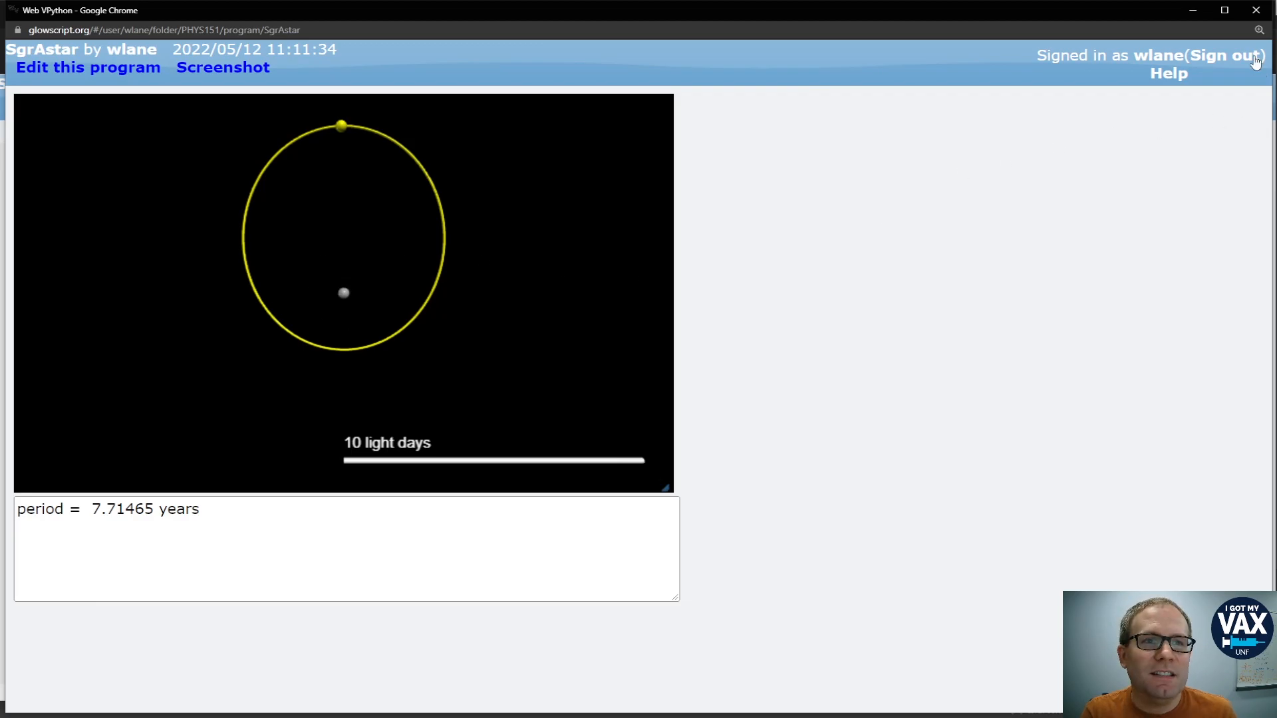
left_click(87, 67)
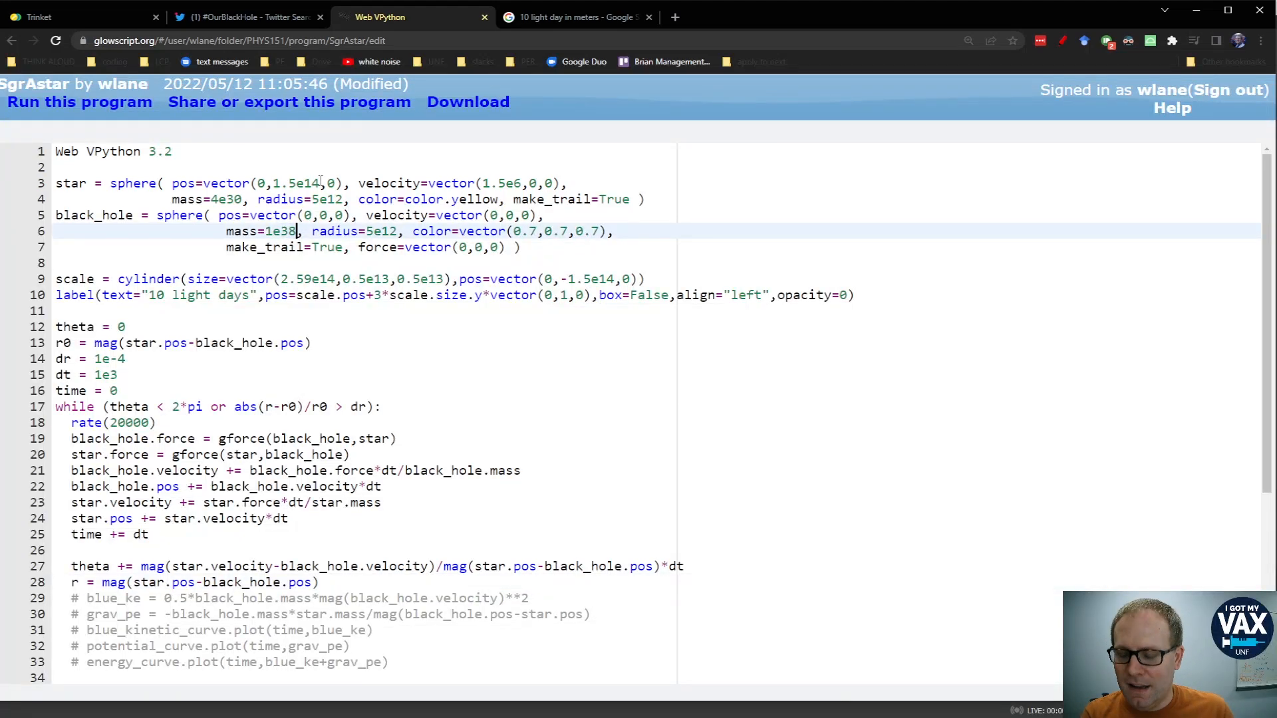
Run with mass 1e38, see the 1.63608-year period, then restore mass to 1e37
left_click(79, 101)
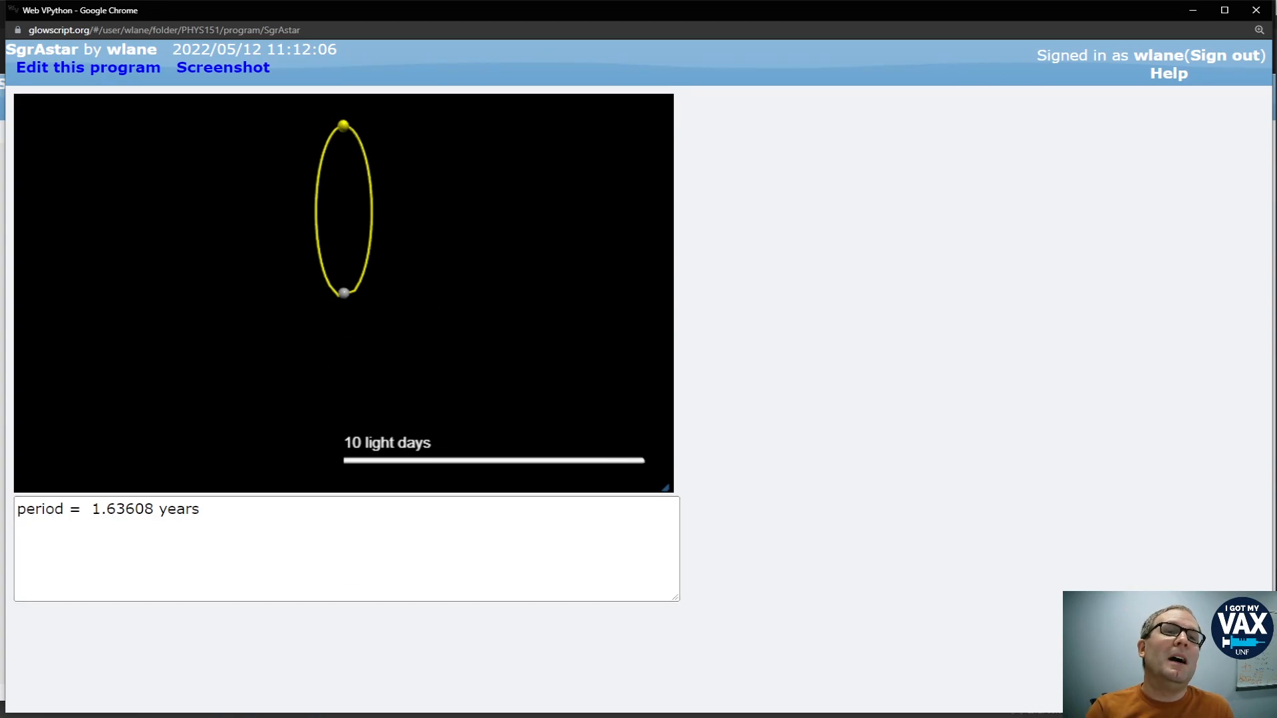
left_click(87, 68)
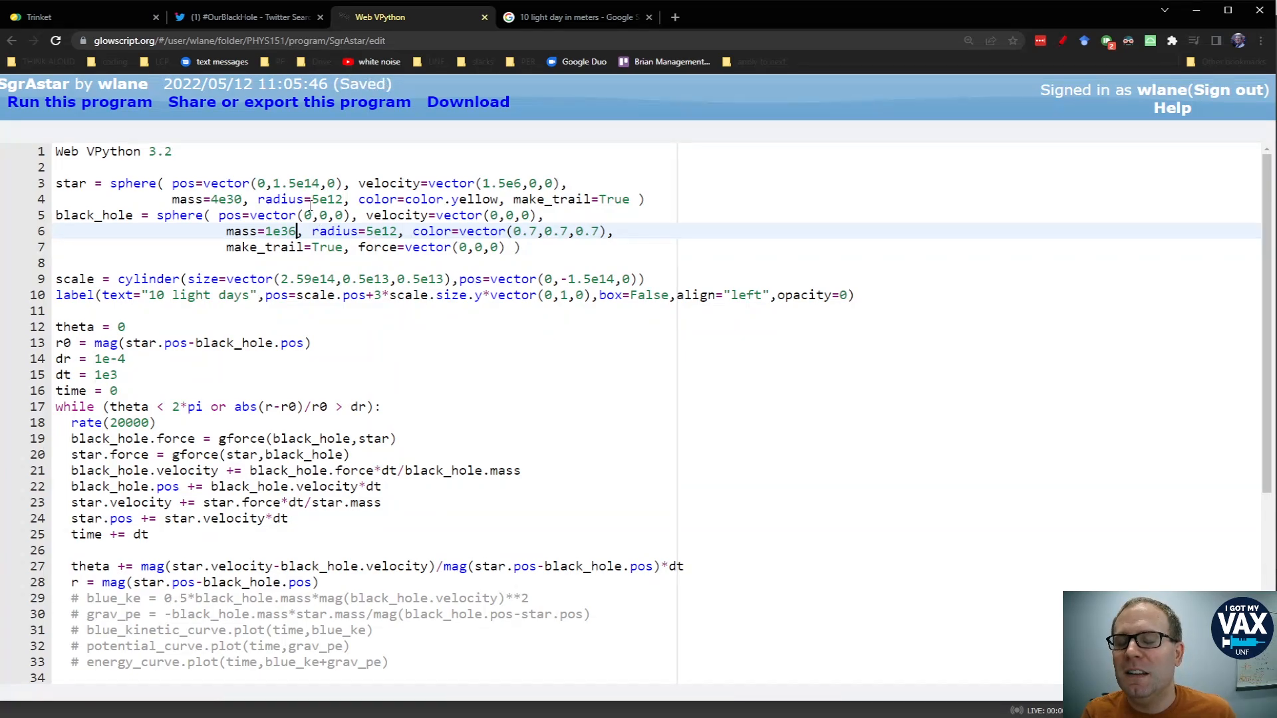
left_click(79, 101)
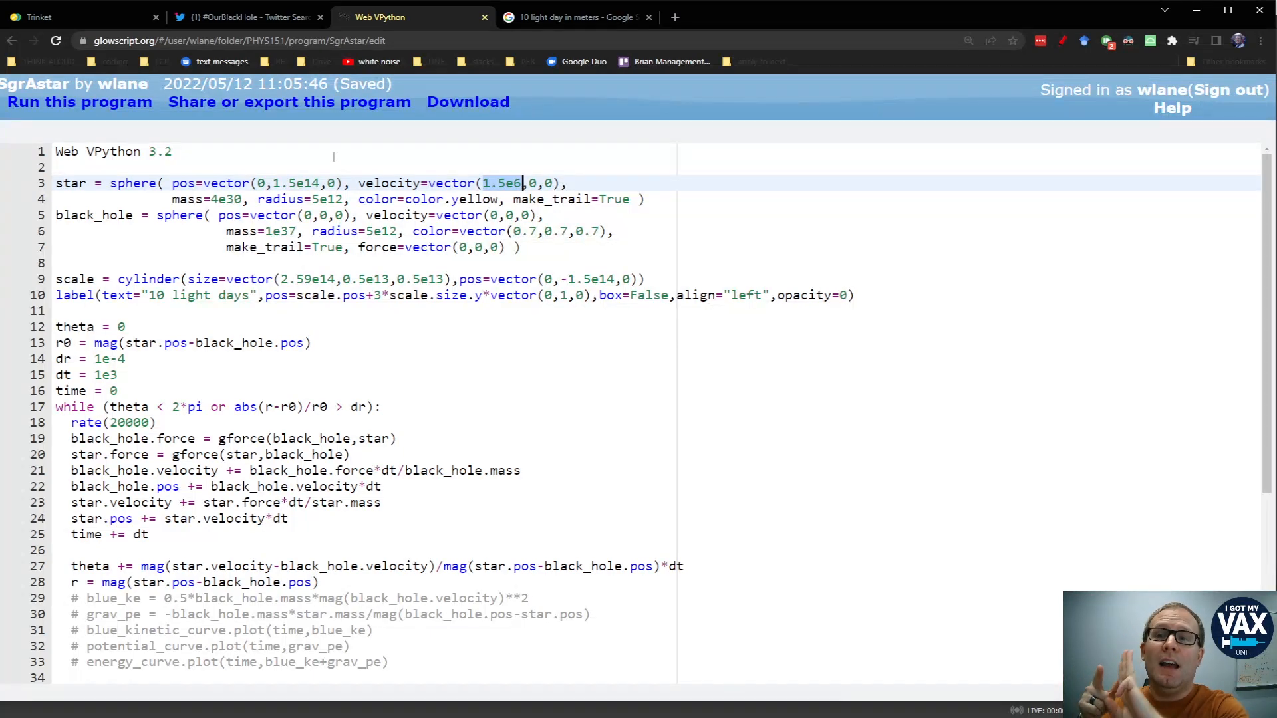
left_click(77, 16)
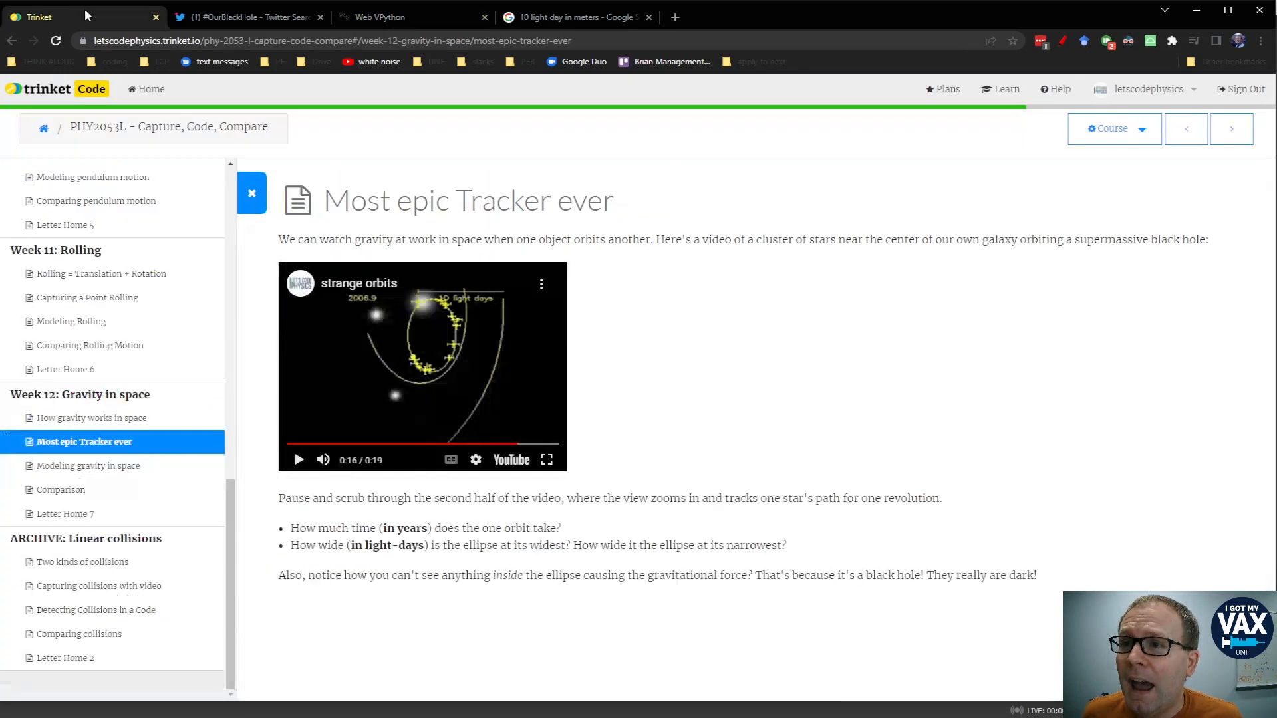
mouse_move(309, 309)
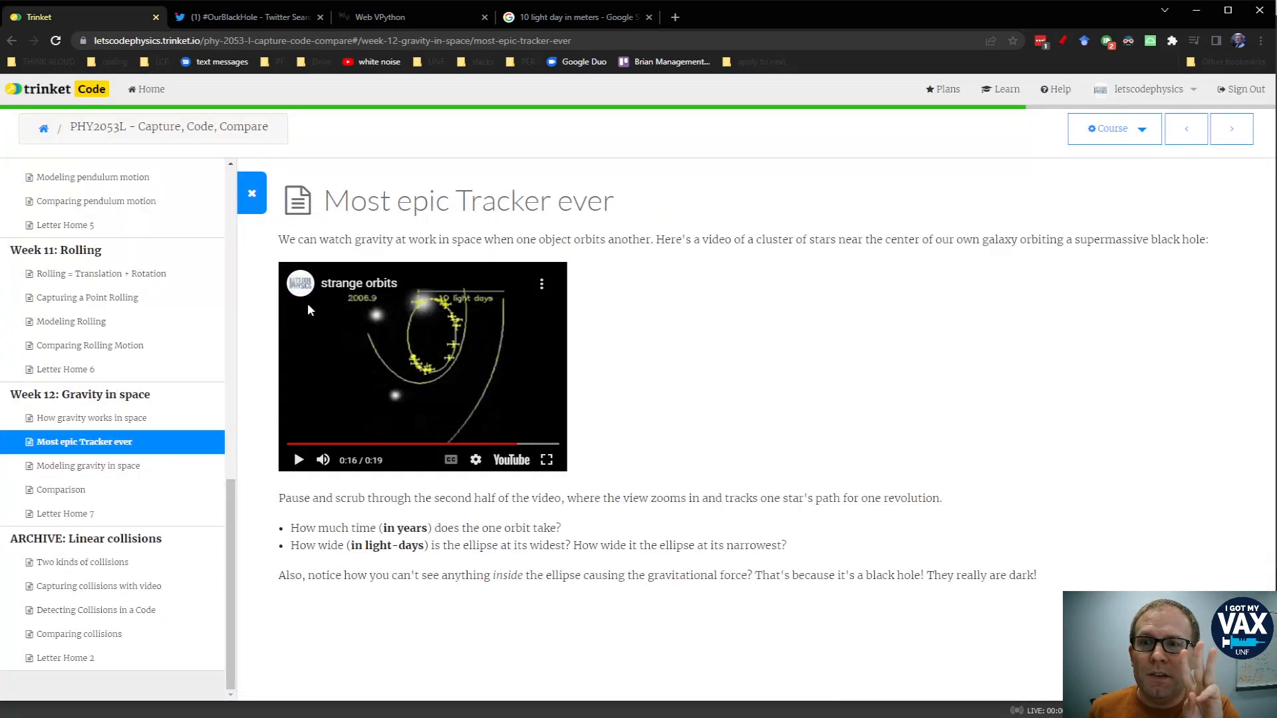
mouse_move(433, 335)
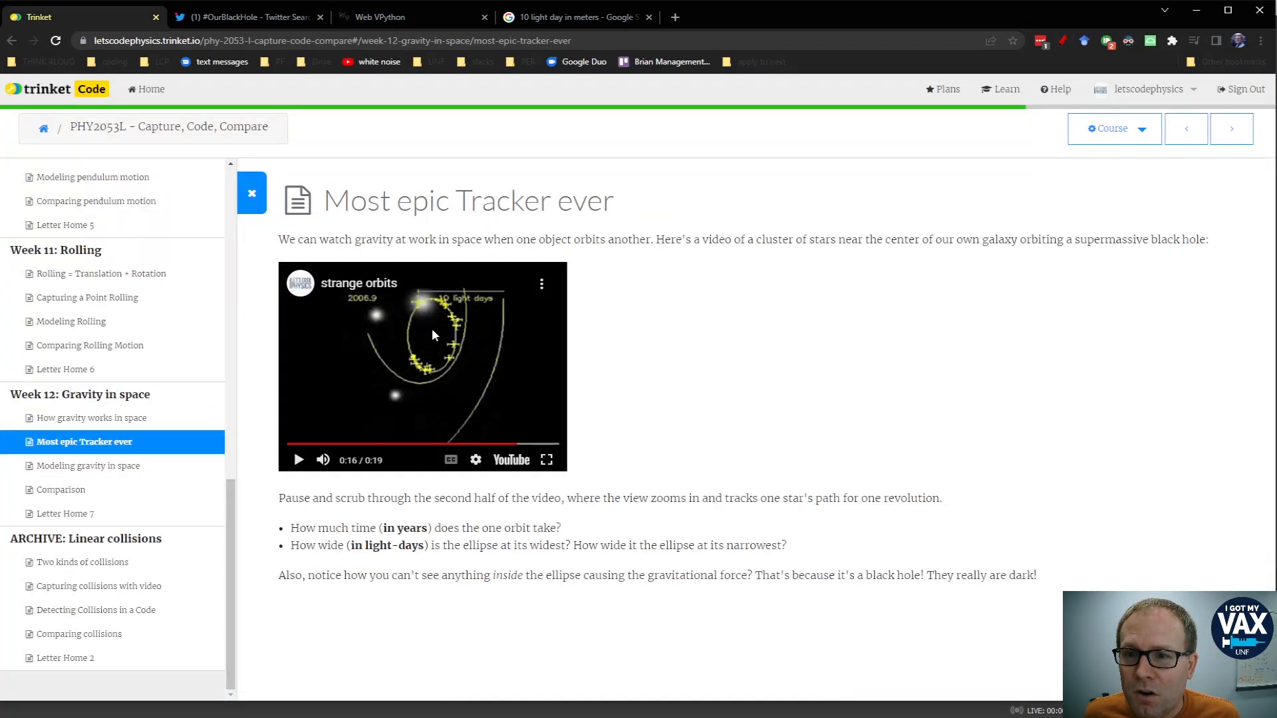
mouse_move(421, 381)
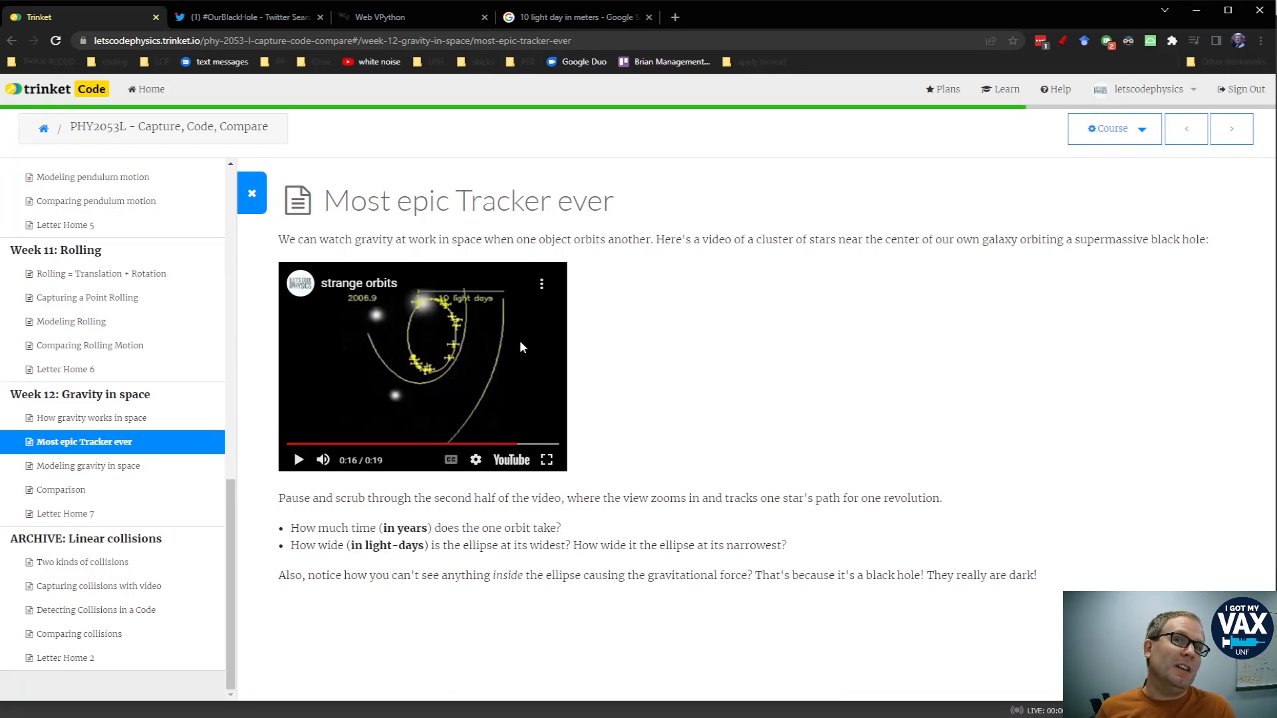
mouse_move(377, 312)
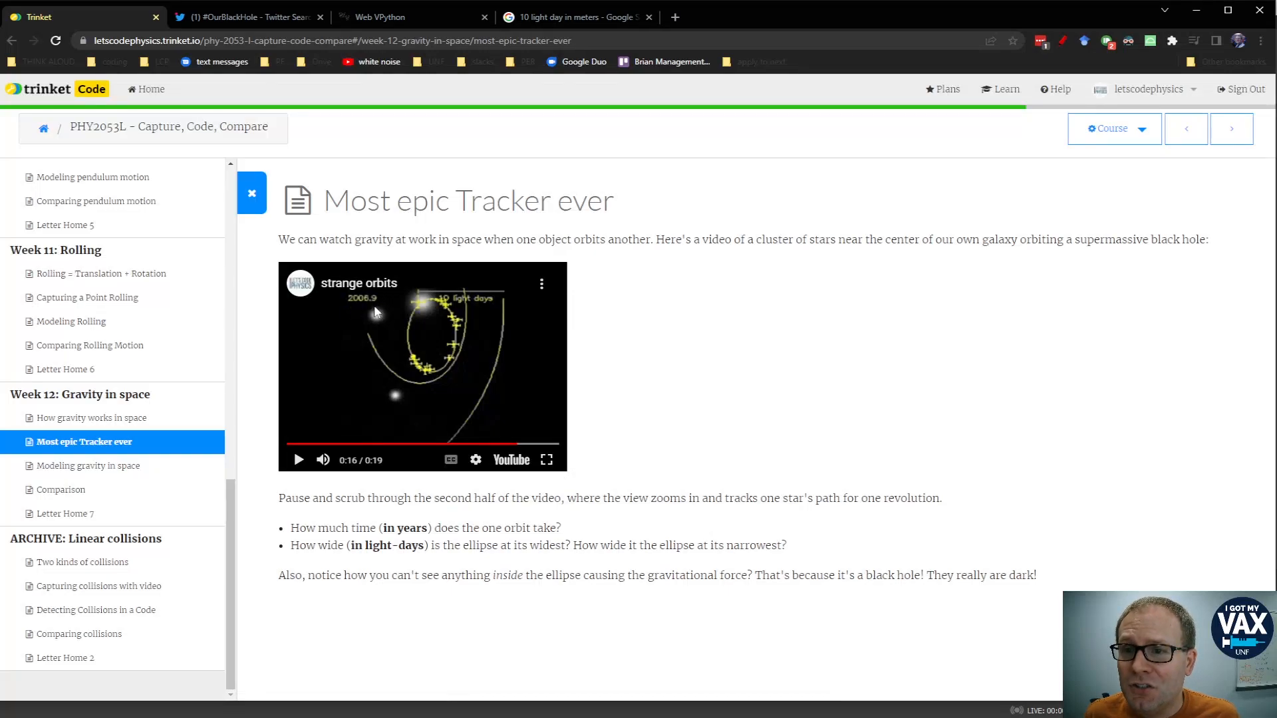
mouse_move(395, 284)
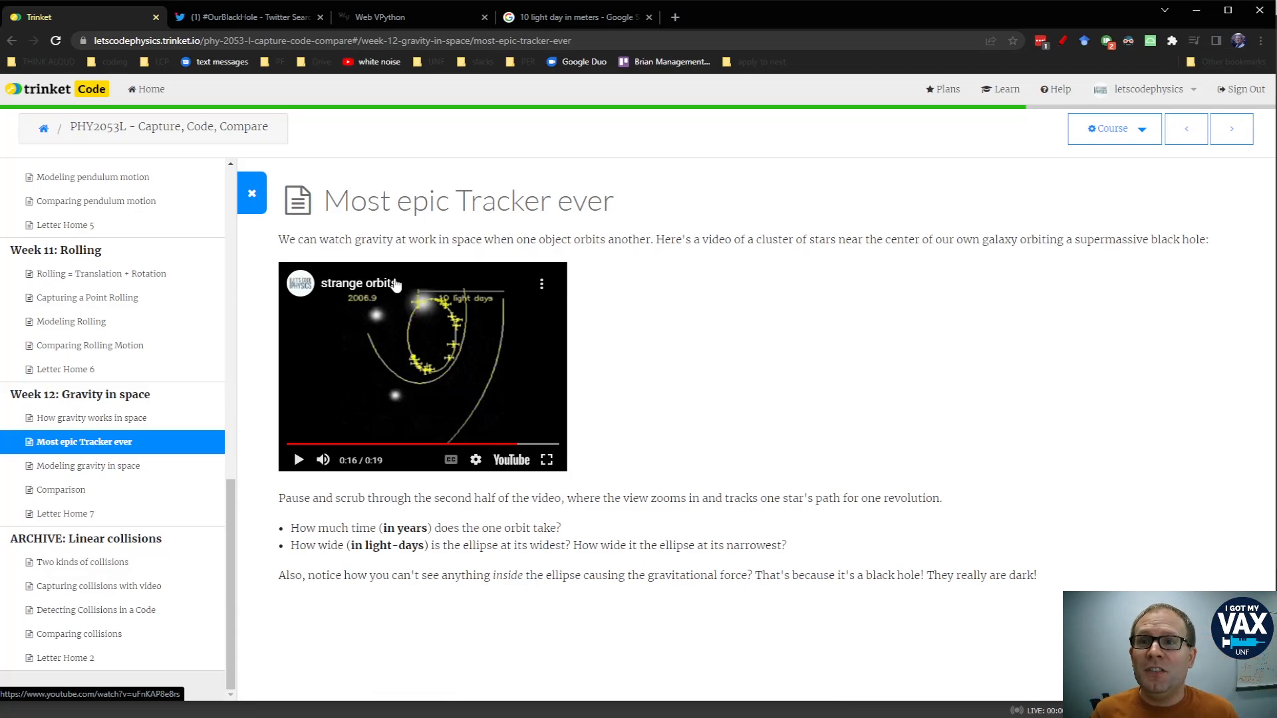
Open the strange orbits video from the Trinket lesson
left_click(378, 16)
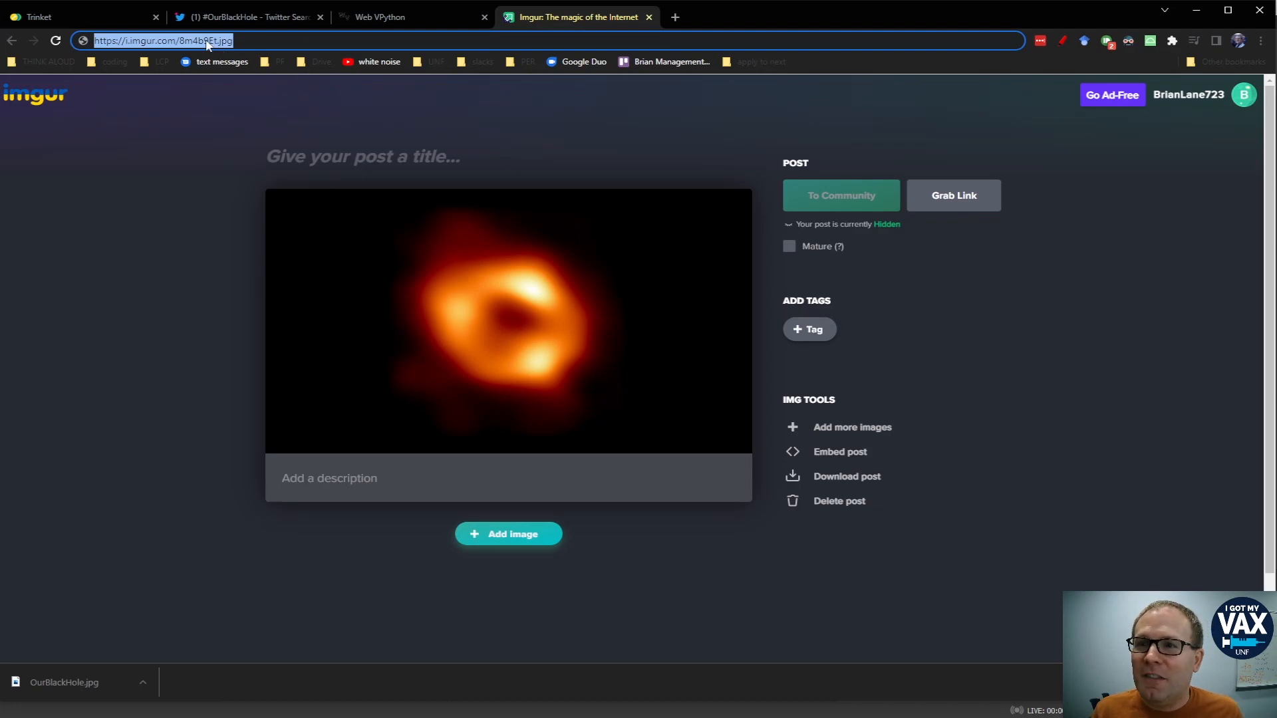
mouse_move(242, 145)
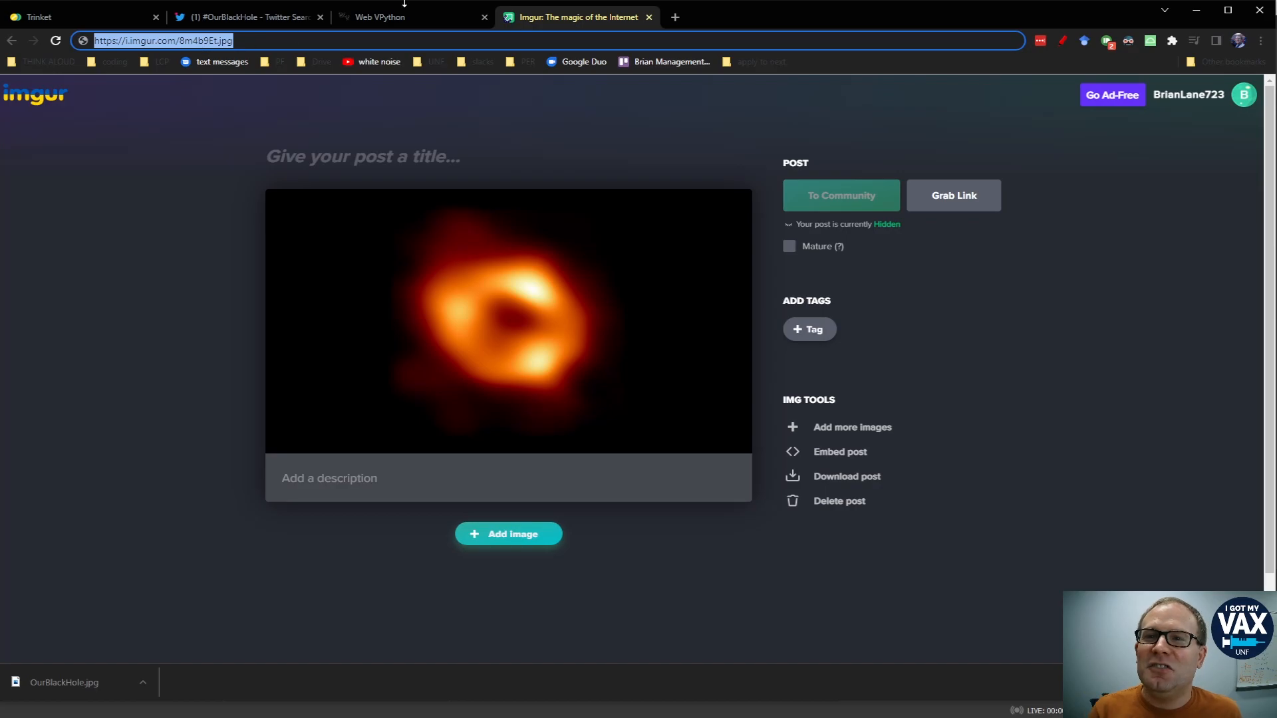
Return to the SgrAstar code to apply the Imgur image as the black hole texture
left_click(380, 17)
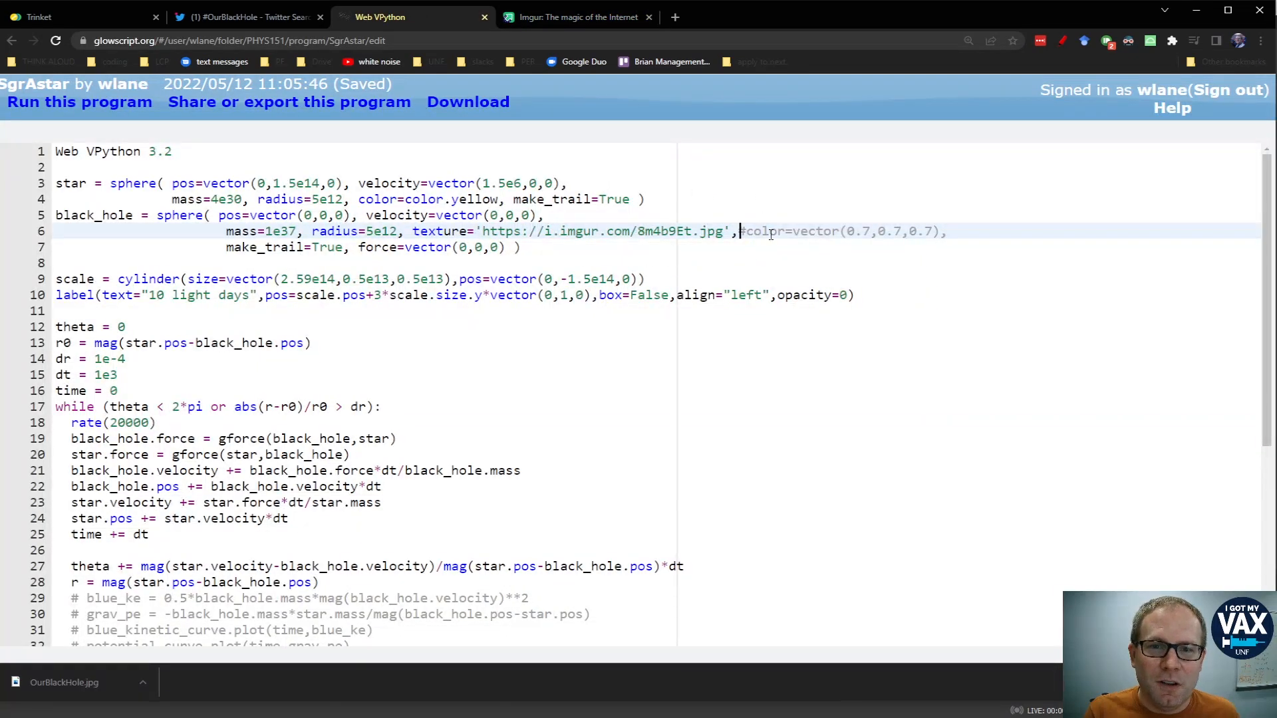
Highlight 'texture' and run SgrAstar to view the Imgur-textured black hole
double_click(762, 232)
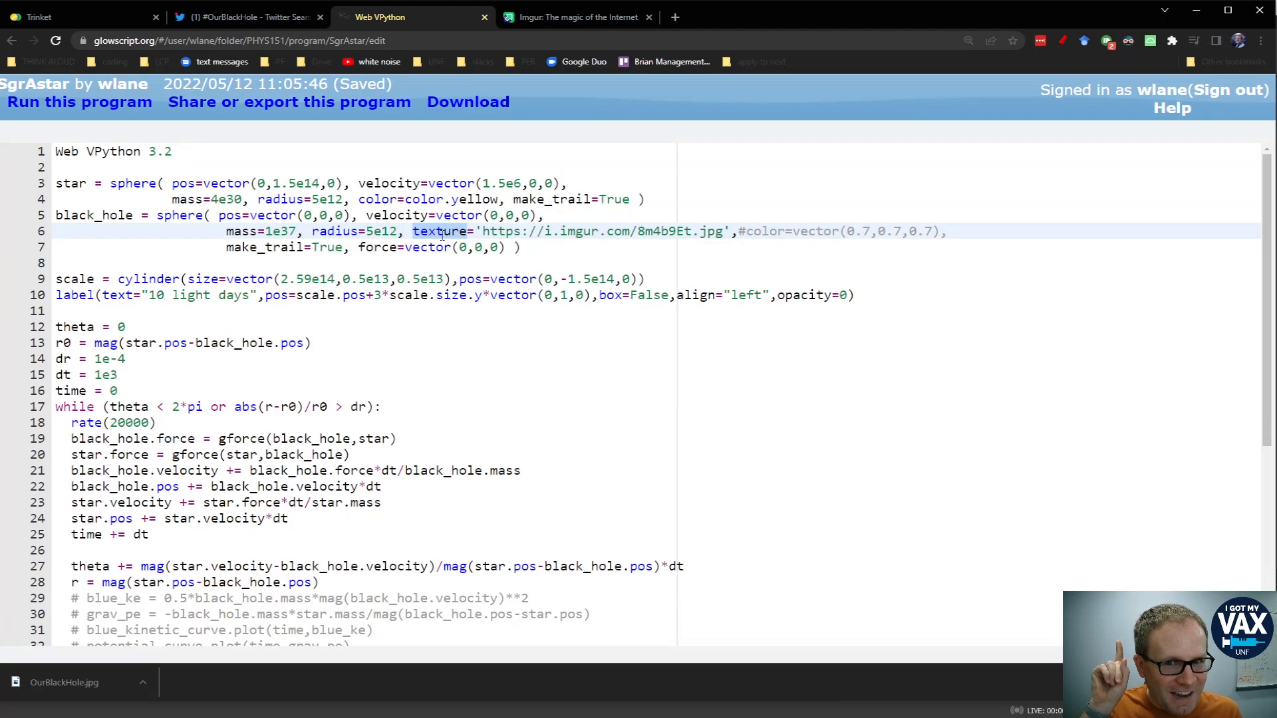
left_click(80, 102)
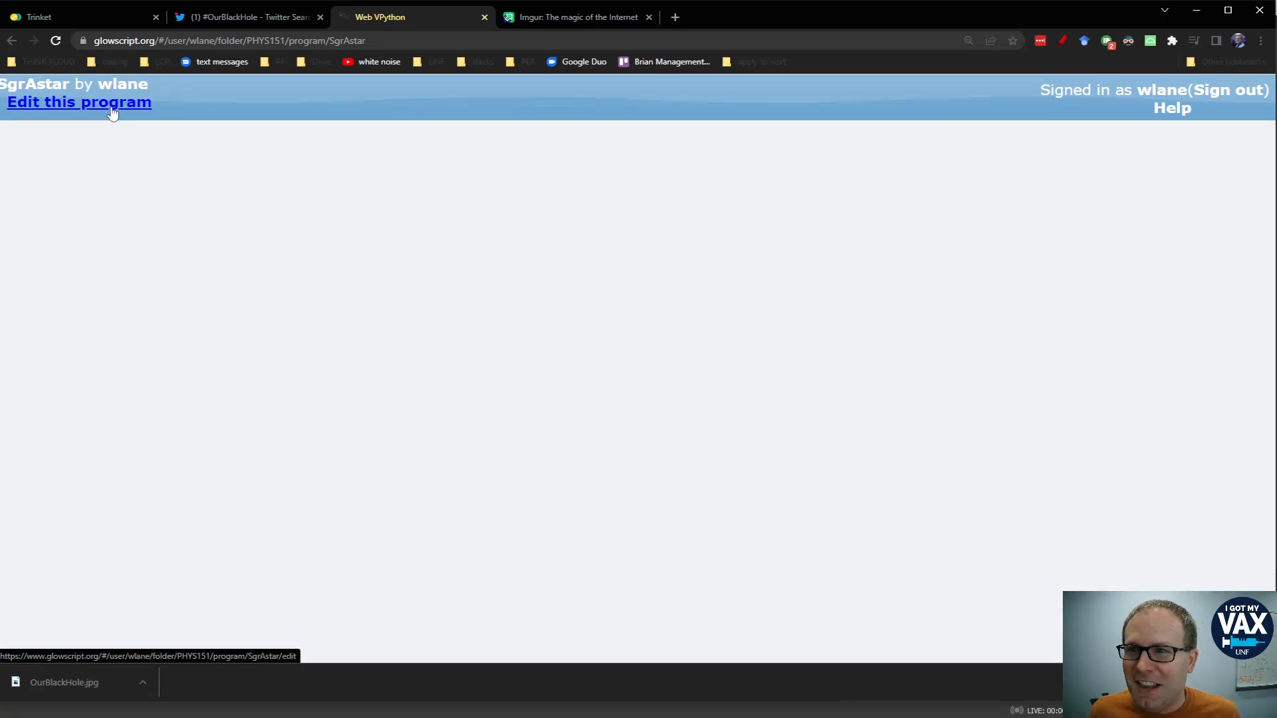
left_click(79, 101)
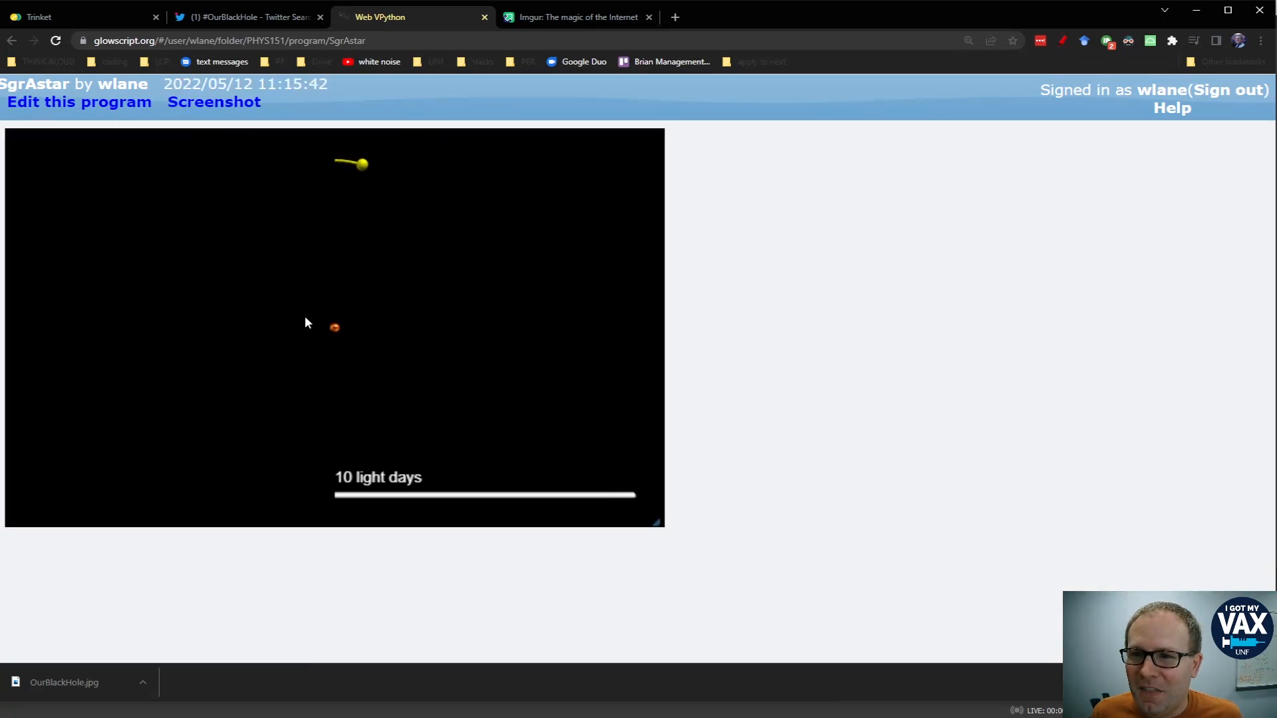